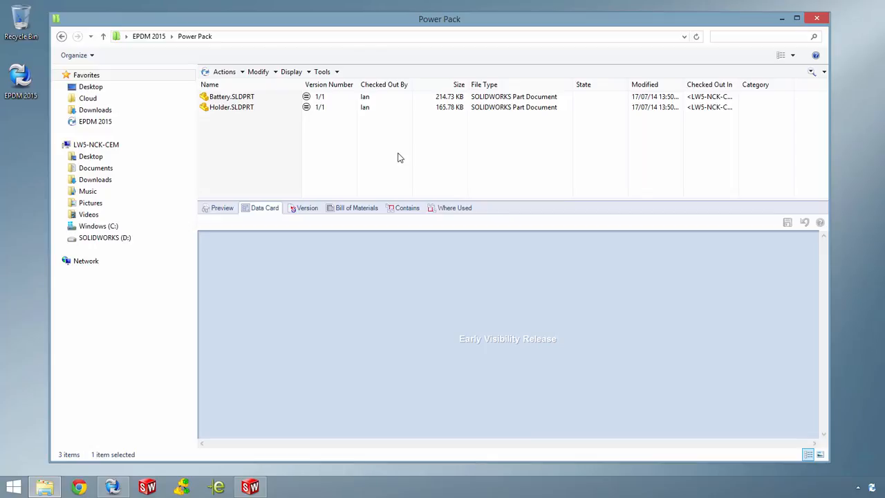
- Create a new, blank Treehouse assembly structure in the Power Pack vault folder
right_click(398, 158)
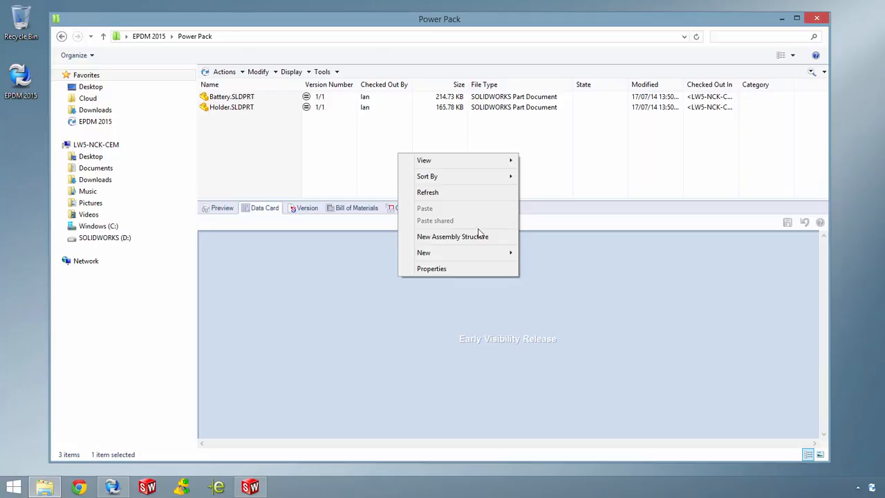
click(494, 240)
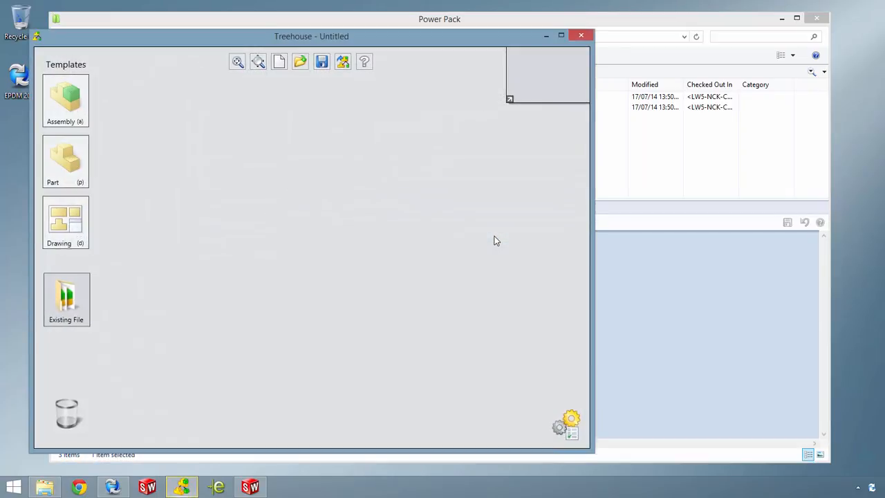
mouse_move(439, 57)
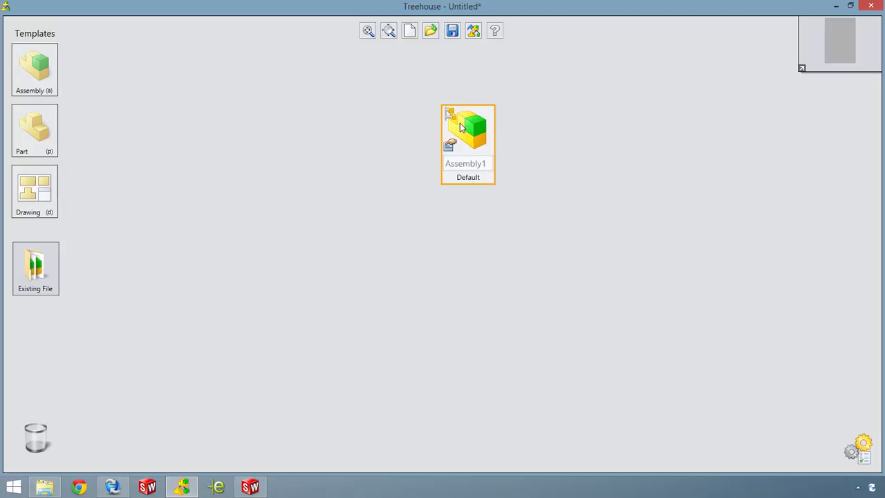
- Name the new assembly 'Power Pack'
double_click(468, 131)
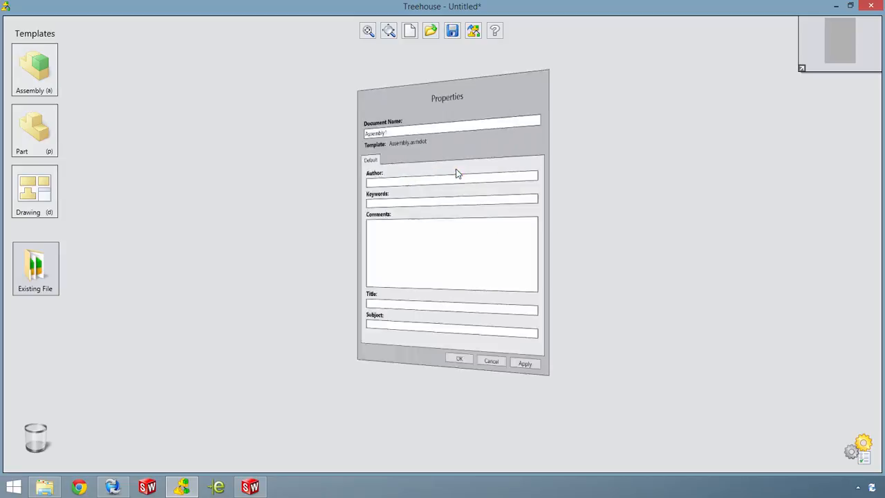
text(Pack)
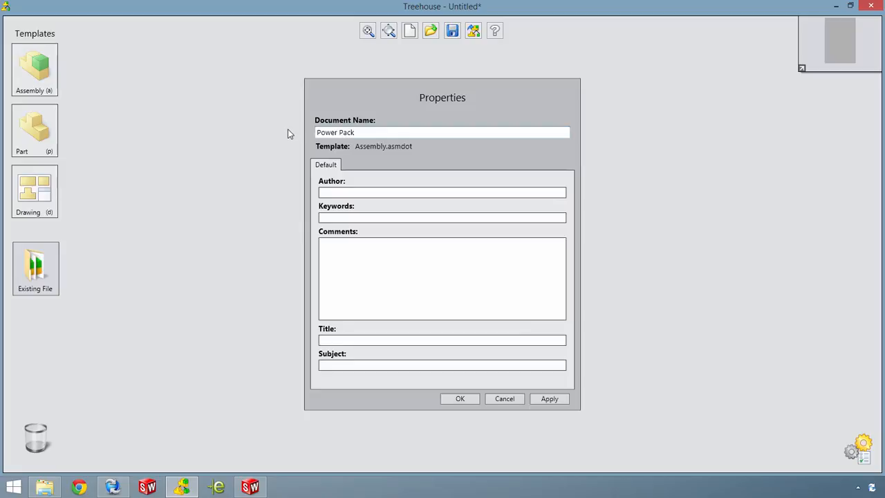
click(460, 398)
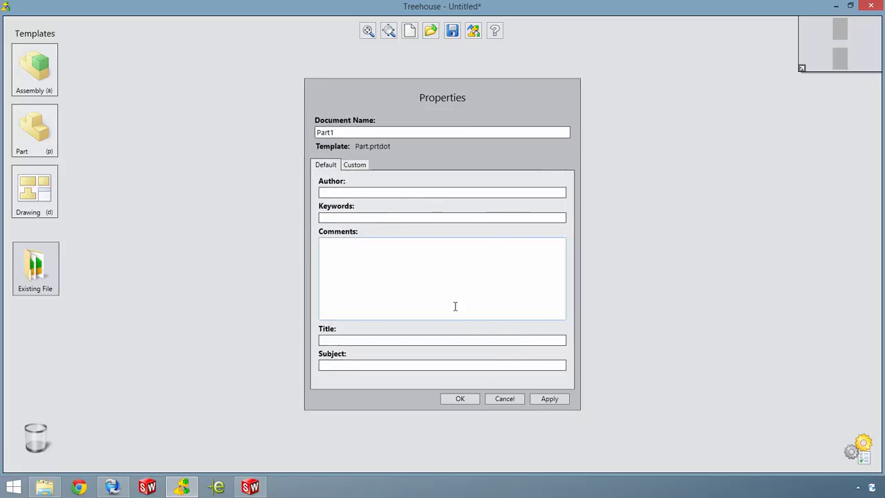
- Add a Connector part with description 'Connector' and owner 'Ian'
text(Connector)
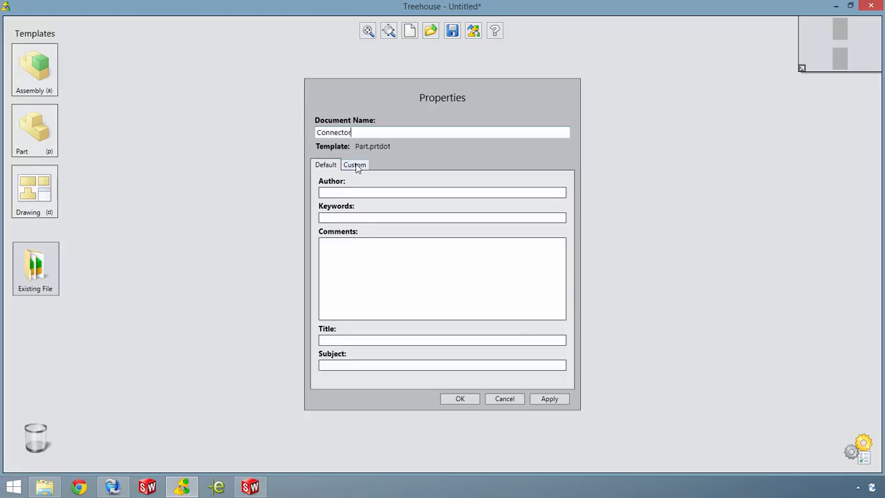
click(354, 164)
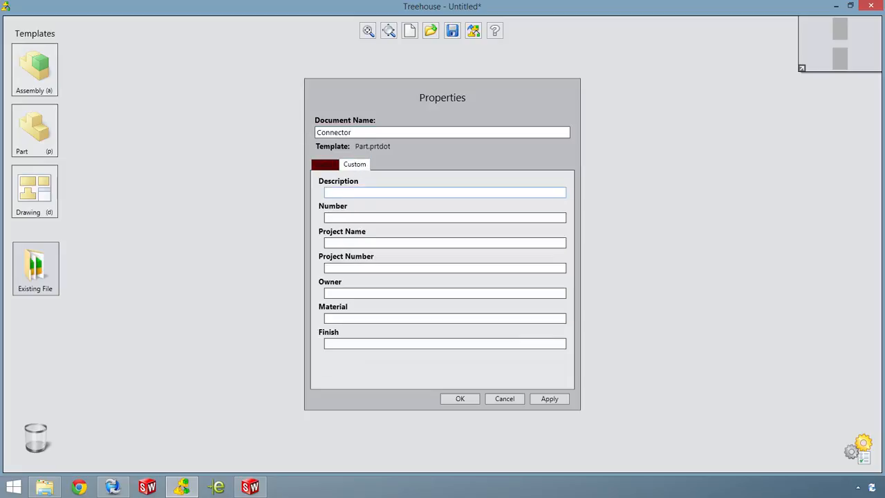
text(Connector)
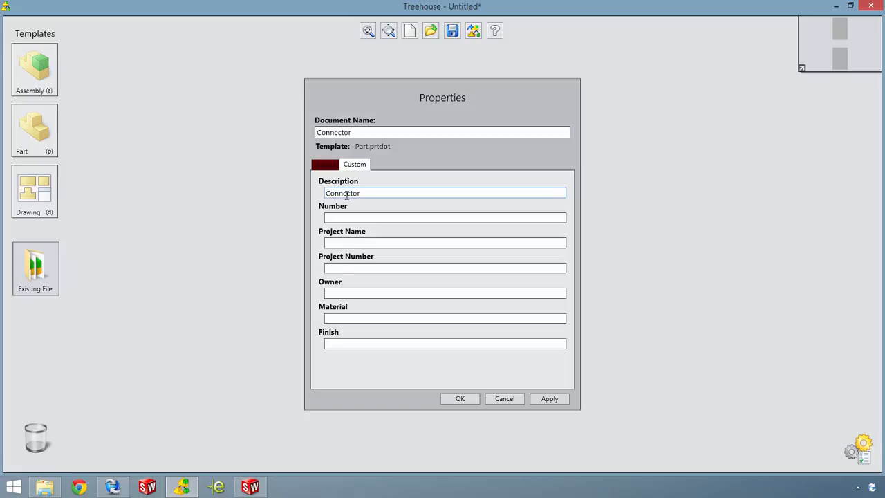
text(Ian)
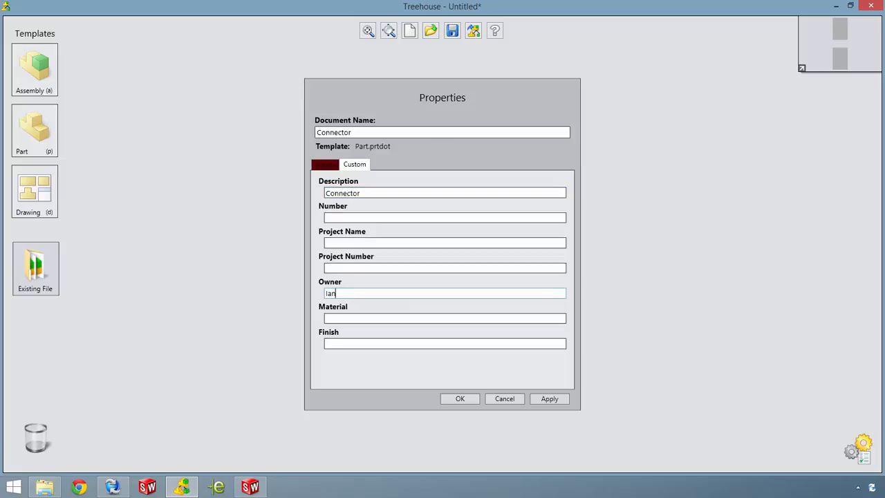
click(460, 399)
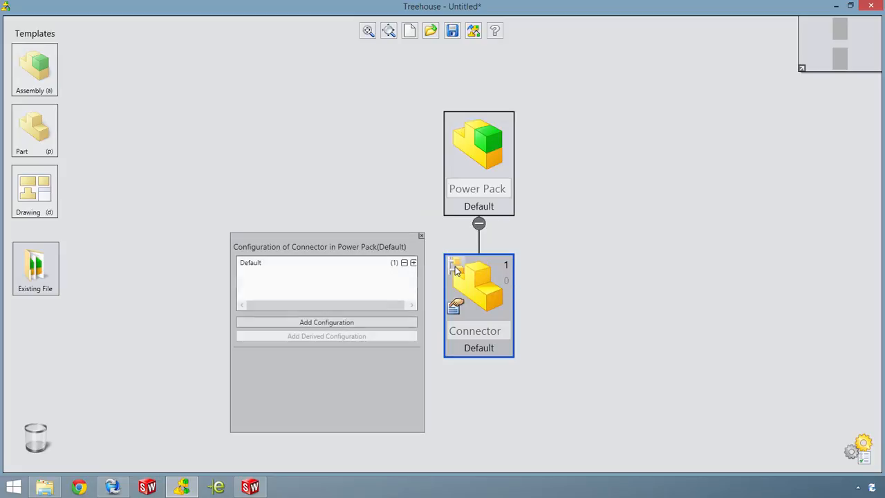
- Add 2 Pin and 3 Pin configurations to Connector and switch it to 3 Pin
click(326, 323)
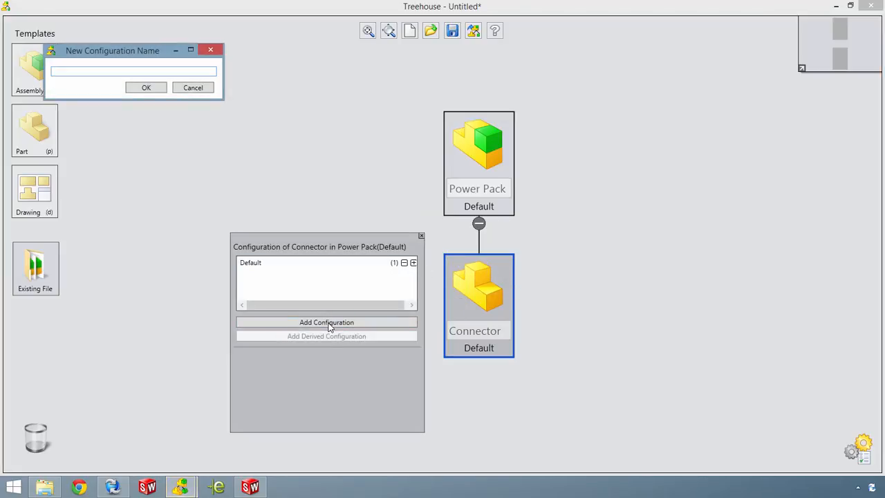
click(146, 87)
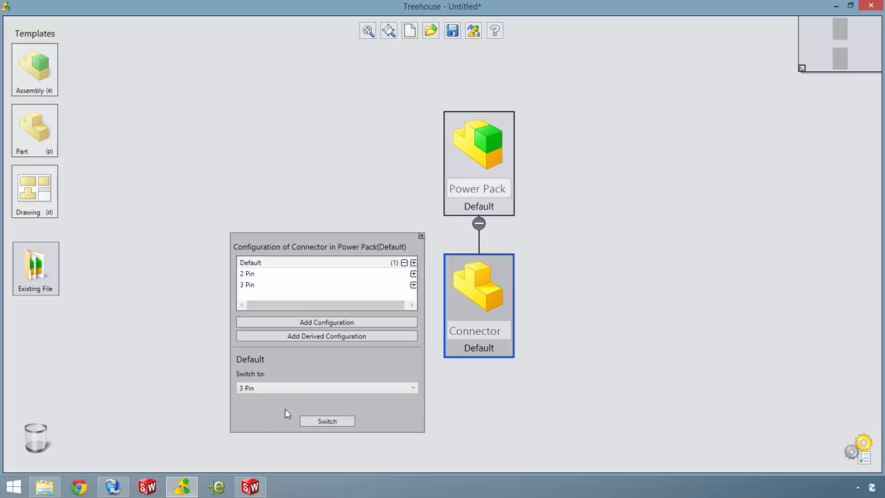
click(327, 421)
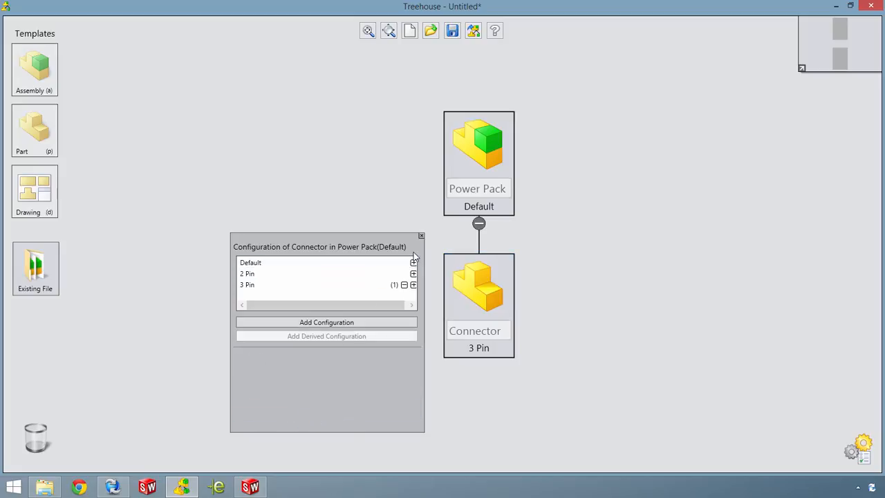
click(35, 191)
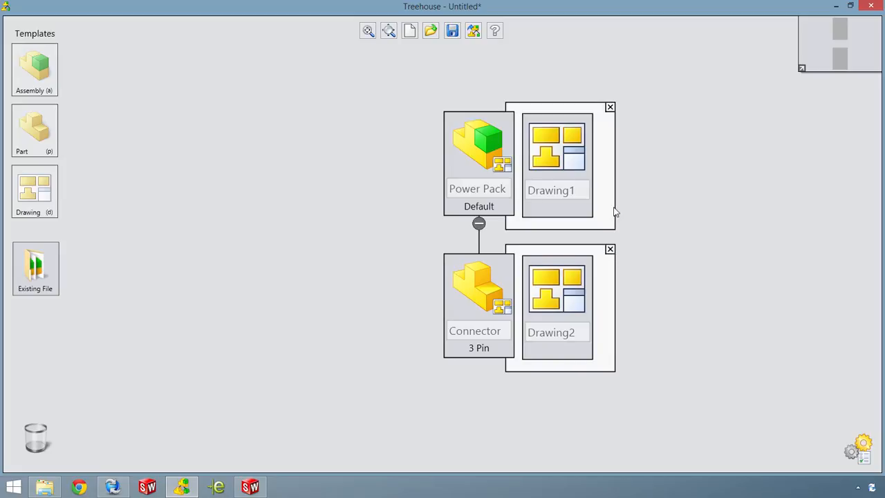
- Hide the attached drawing previews in Treehouse
click(610, 107)
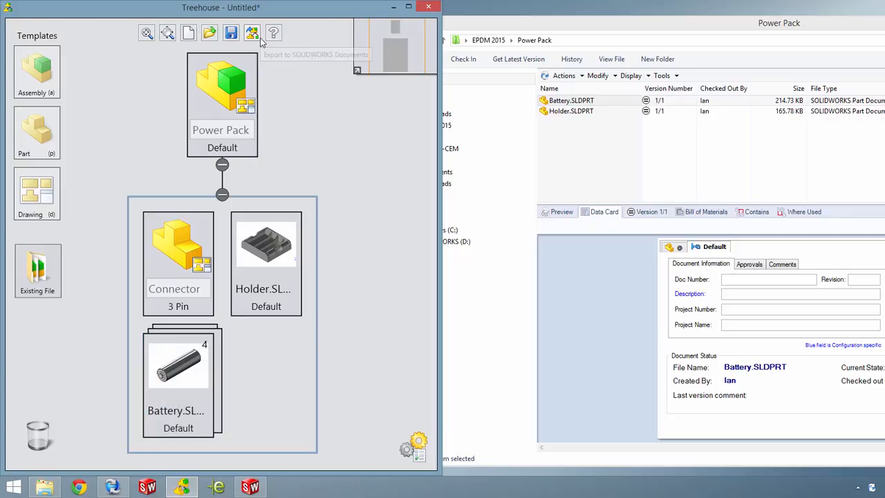
- Export the structure to the EPDM 2015 > Power Pack folder and close Treehouse
click(252, 33)
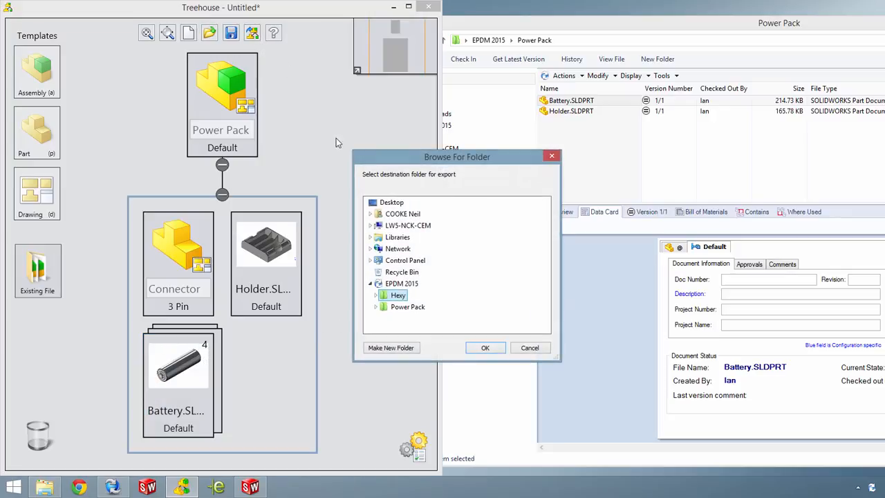
click(408, 306)
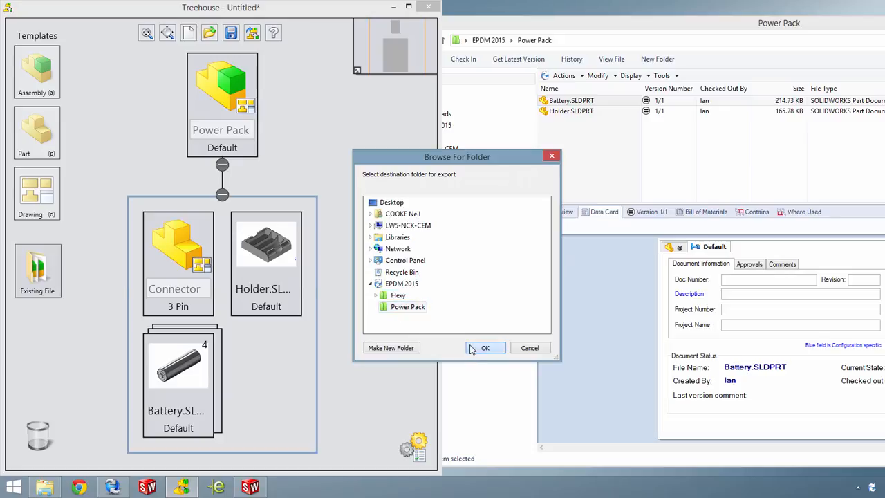
click(485, 348)
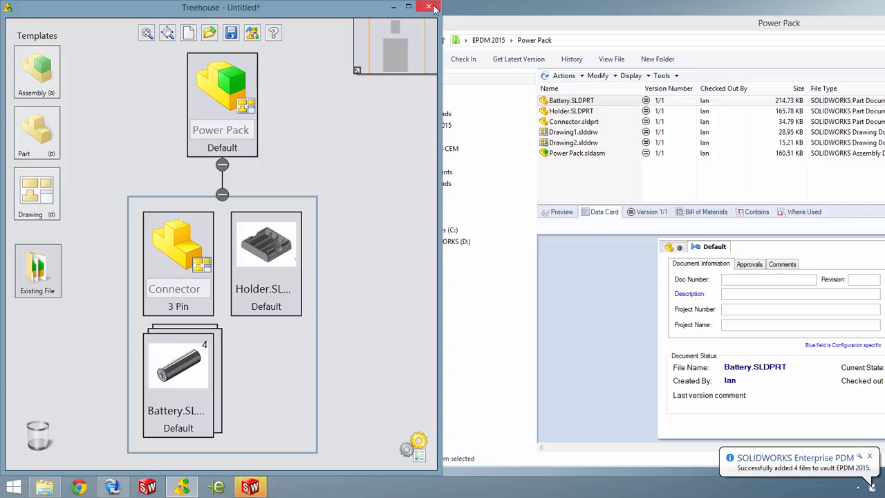
click(428, 7)
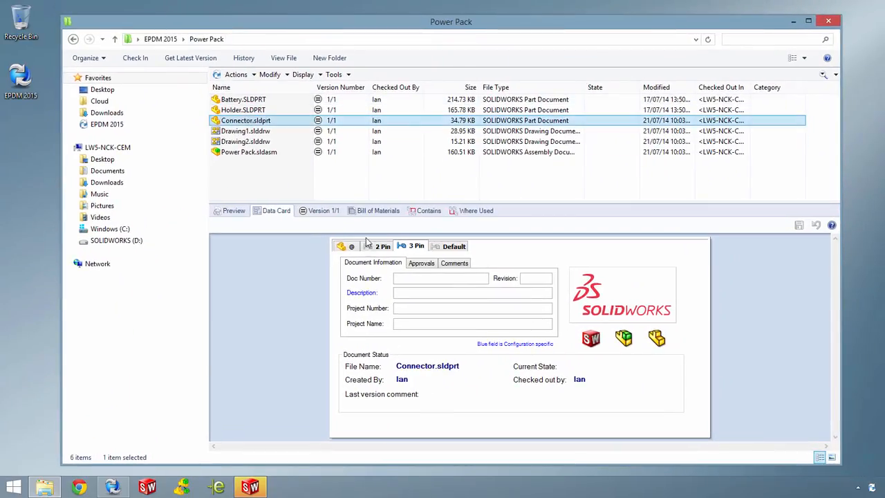
click(384, 246)
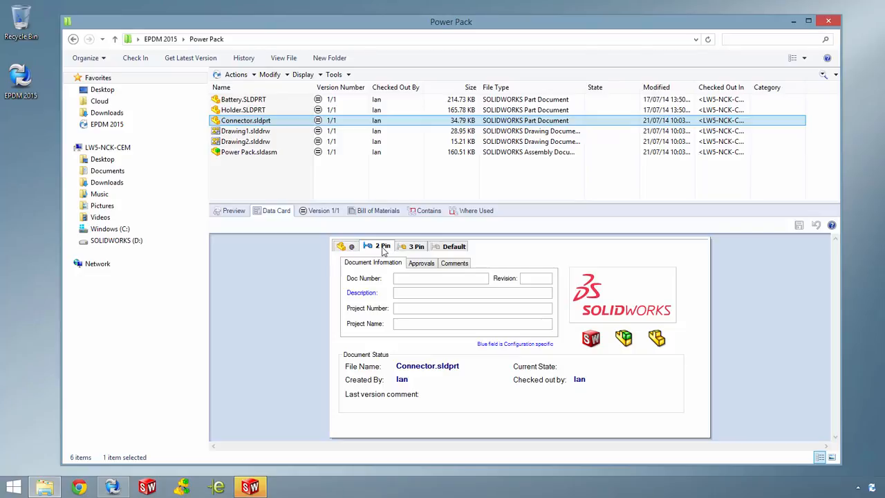
click(352, 247)
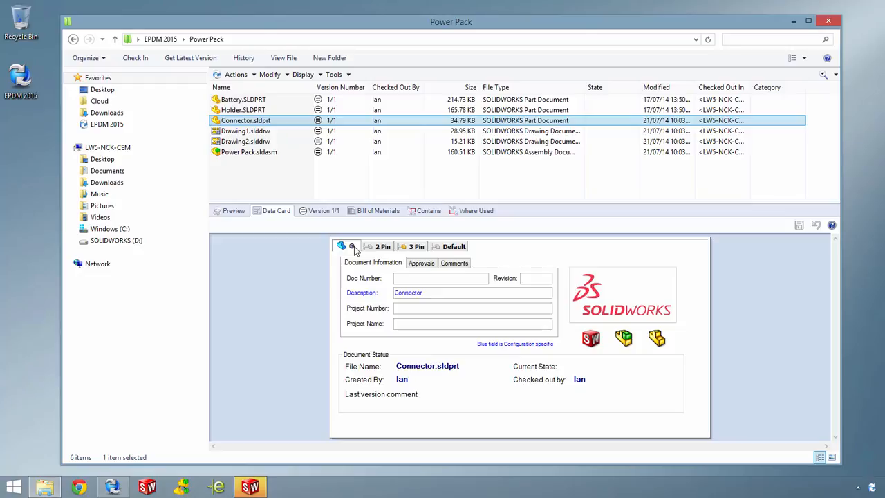
right_click(249, 152)
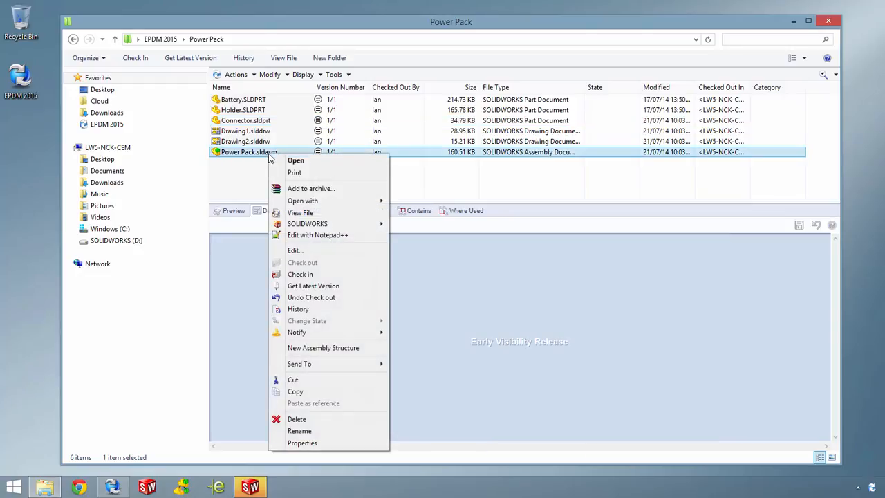
click(301, 274)
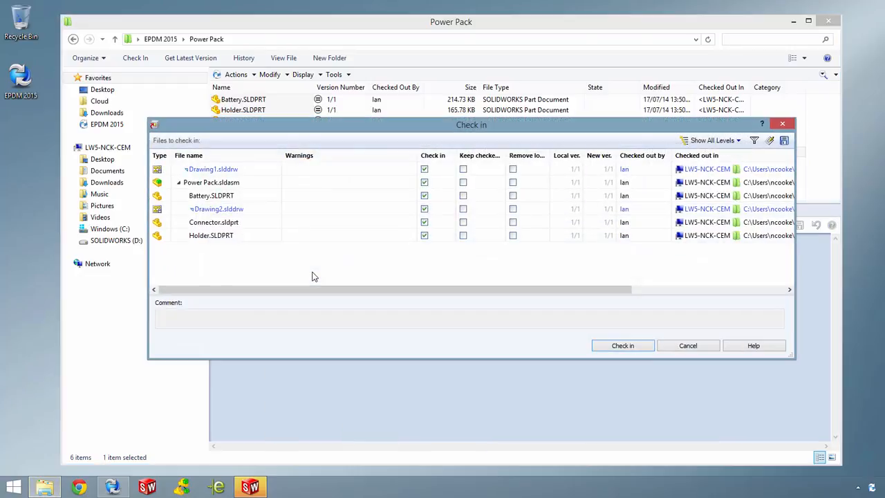
click(211, 169)
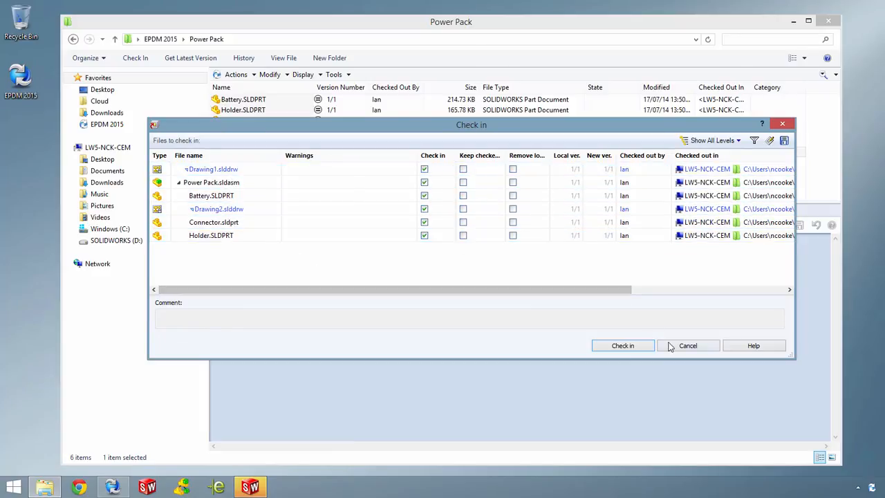
click(623, 345)
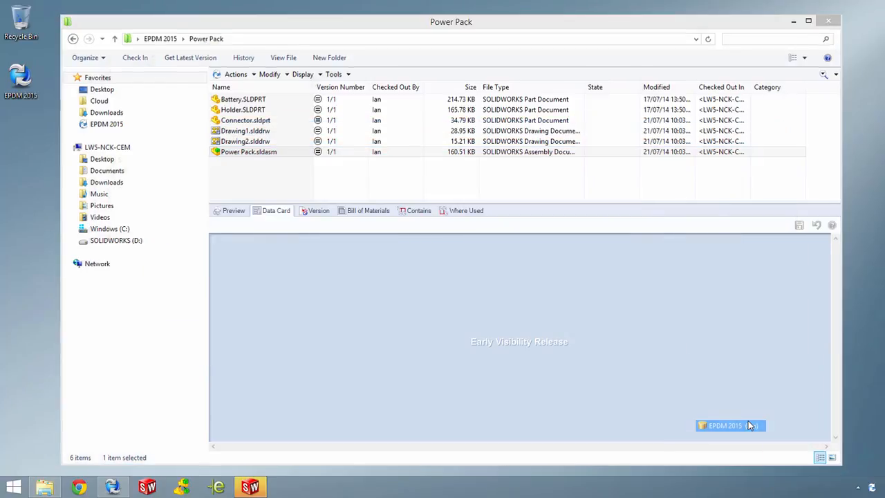
double_click(248, 152)
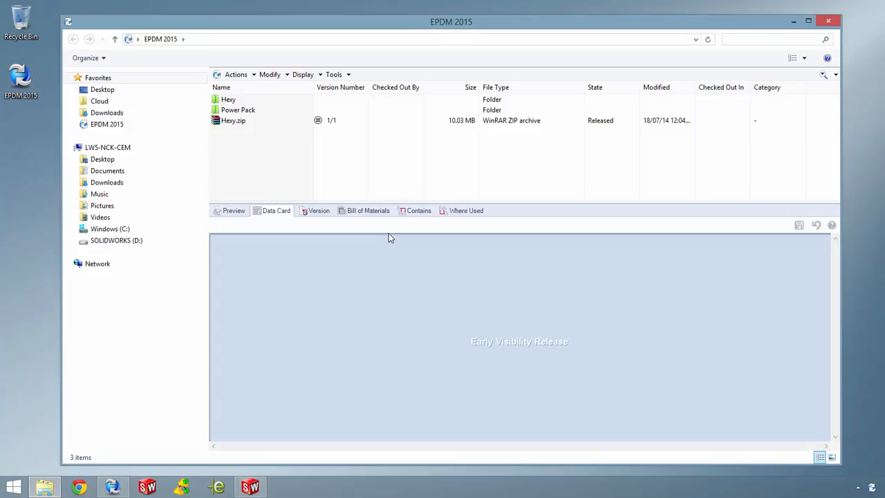
- Open Hexy.SLDASM from the Hexy vault folder and check it out
double_click(228, 99)
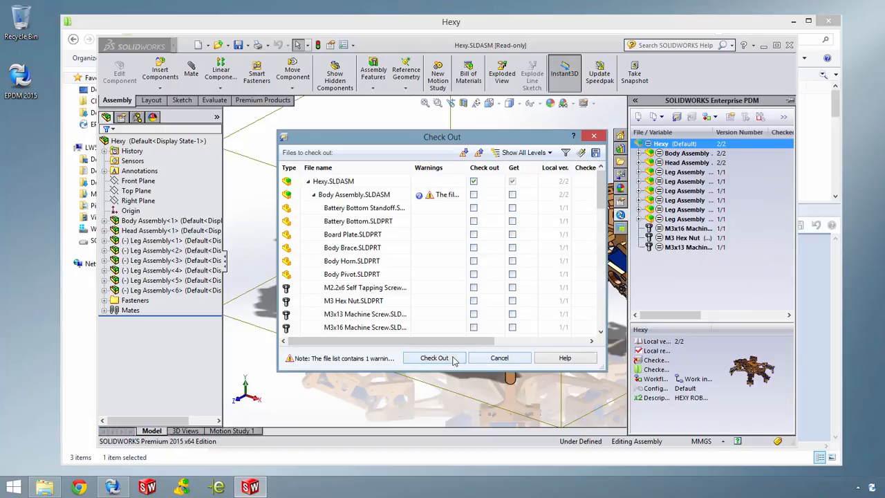
click(434, 358)
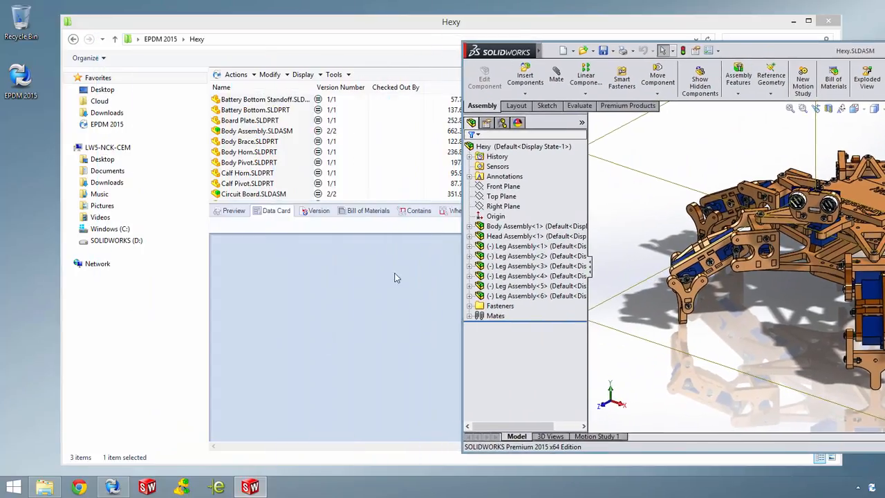
click(249, 162)
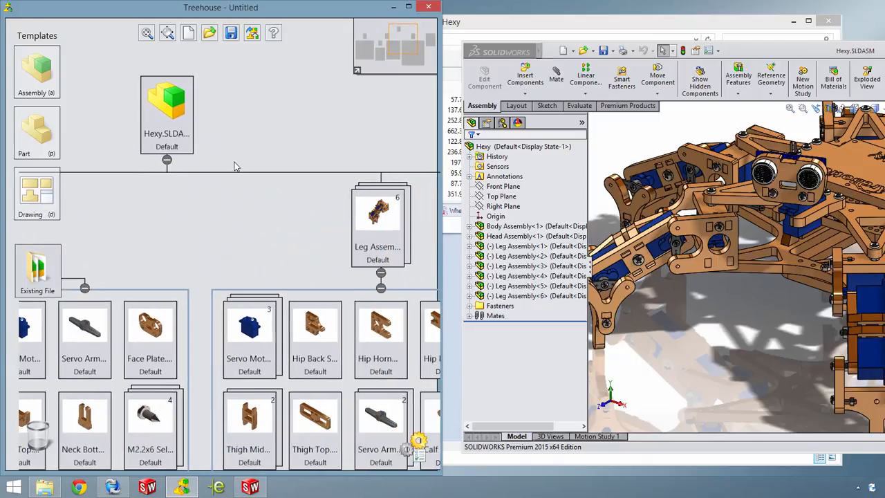
- Add a Power Pack sub-assembly with a Connector part, exporting to Hexy without backup
click(167, 114)
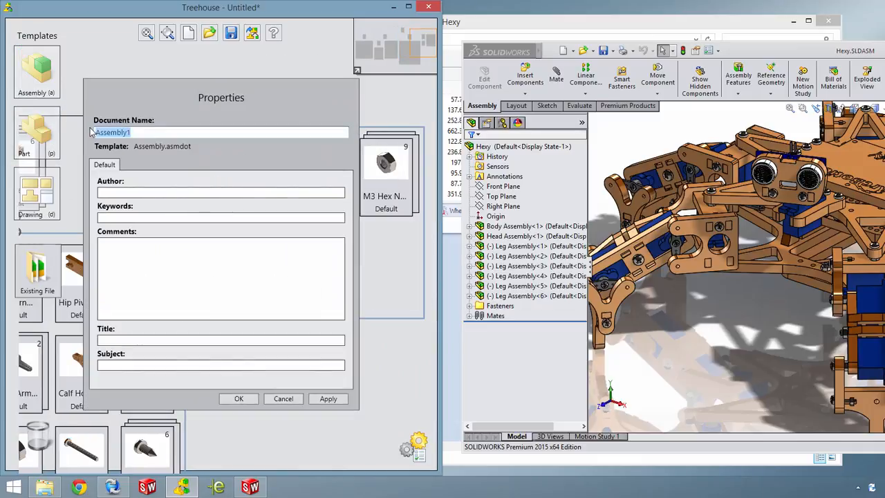
text(Power Pack)
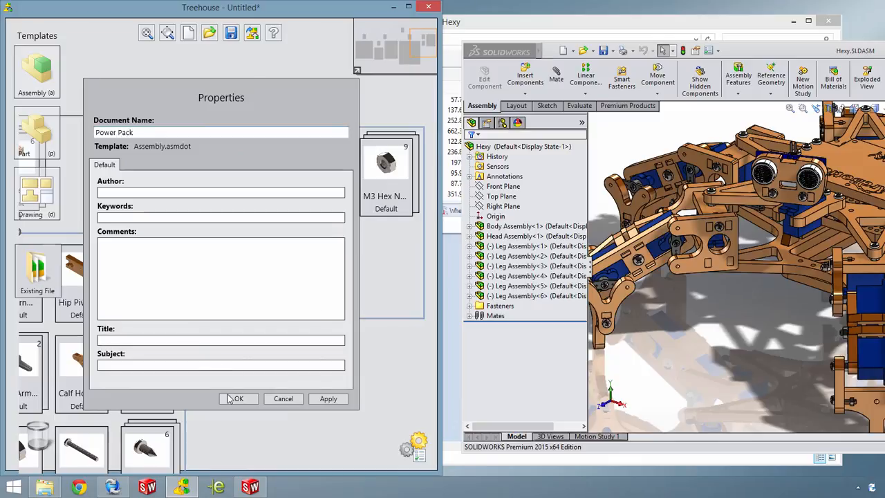
click(238, 399)
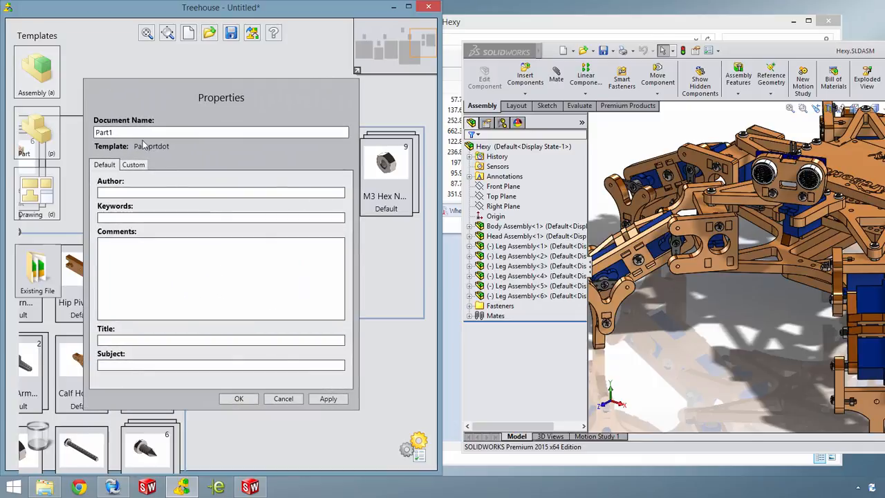
text(Connector)
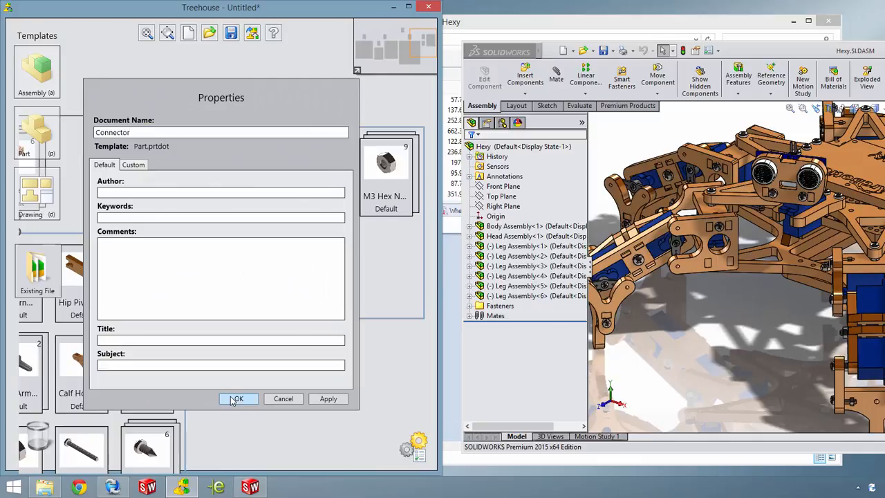
click(238, 398)
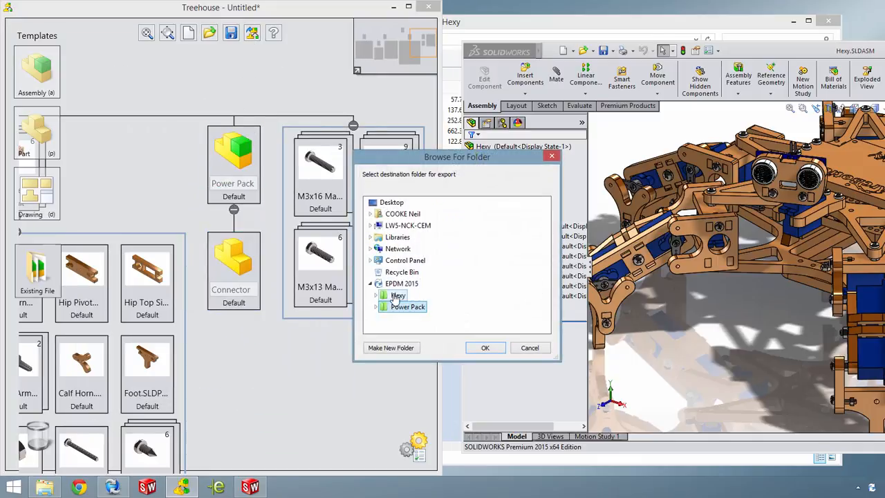
click(485, 348)
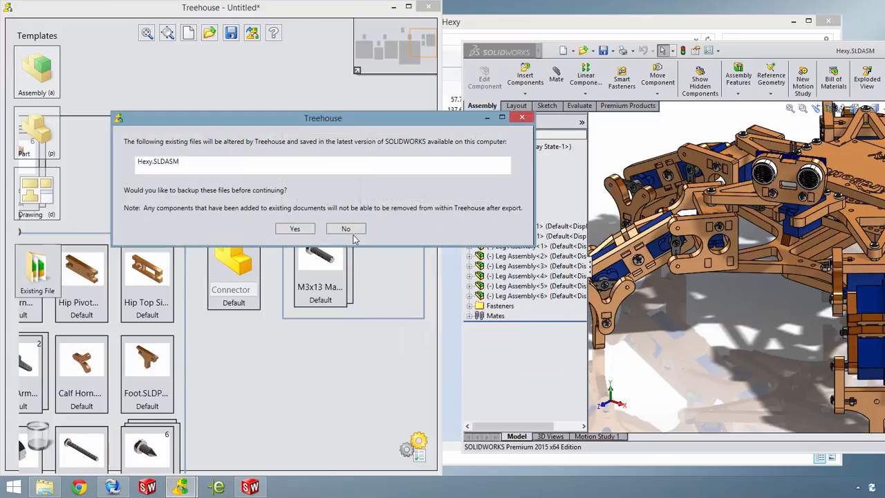
click(346, 228)
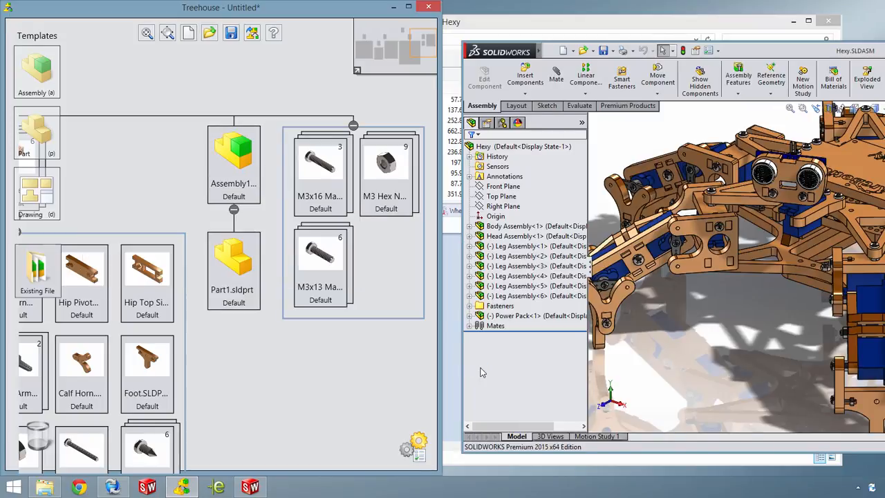
- Expand Power Pack<1> in the tree and view the Enterprise PDM added-files details
click(469, 316)
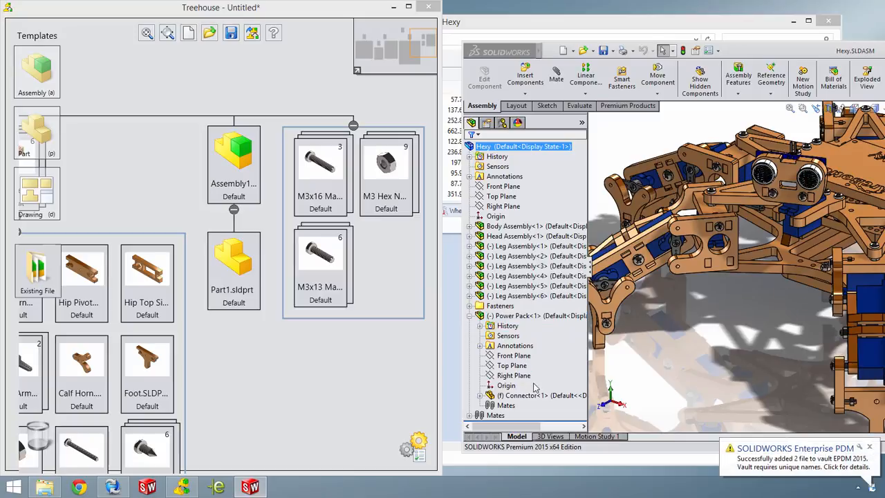
click(527, 395)
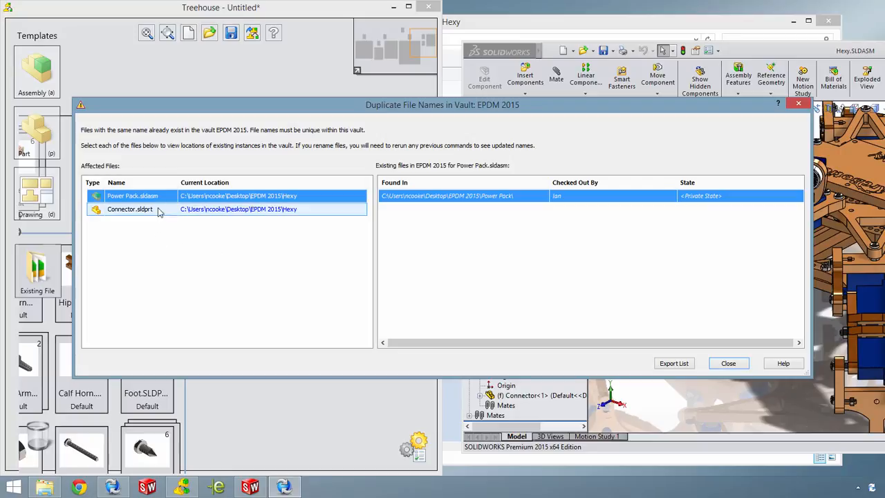
- Check existing vault locations of Connector and Power Pack, then close the duplicate report
click(132, 195)
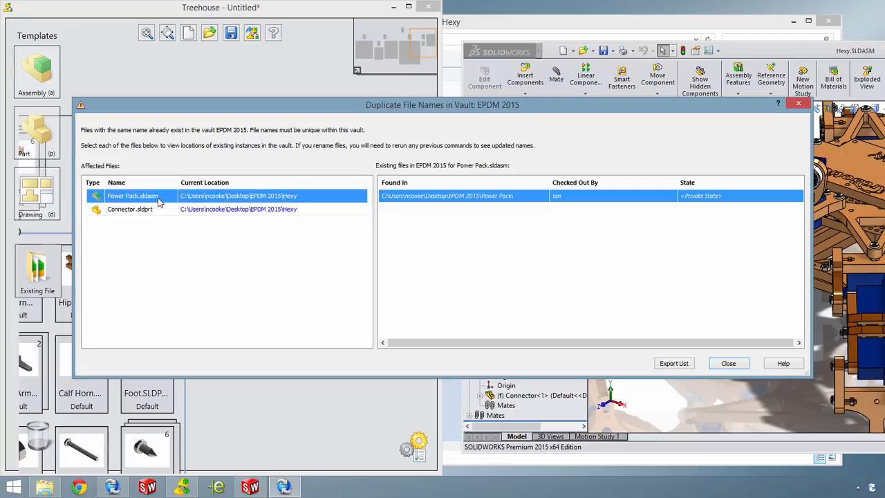
click(130, 209)
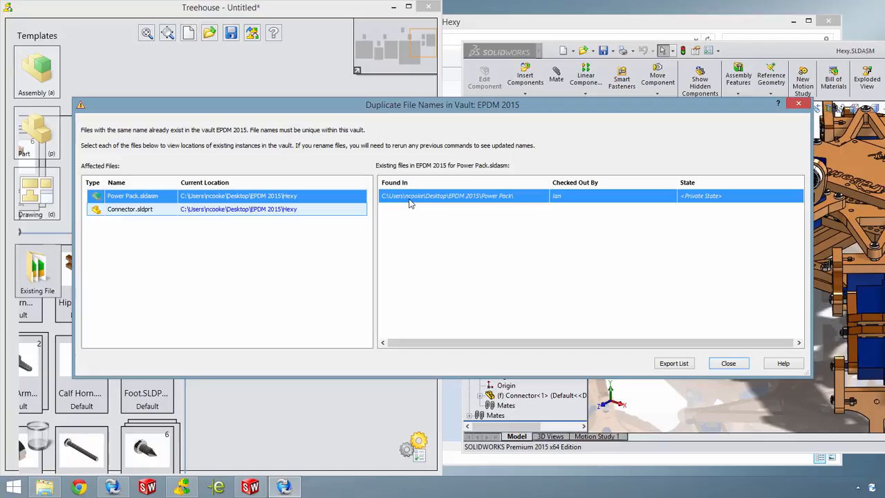
click(130, 209)
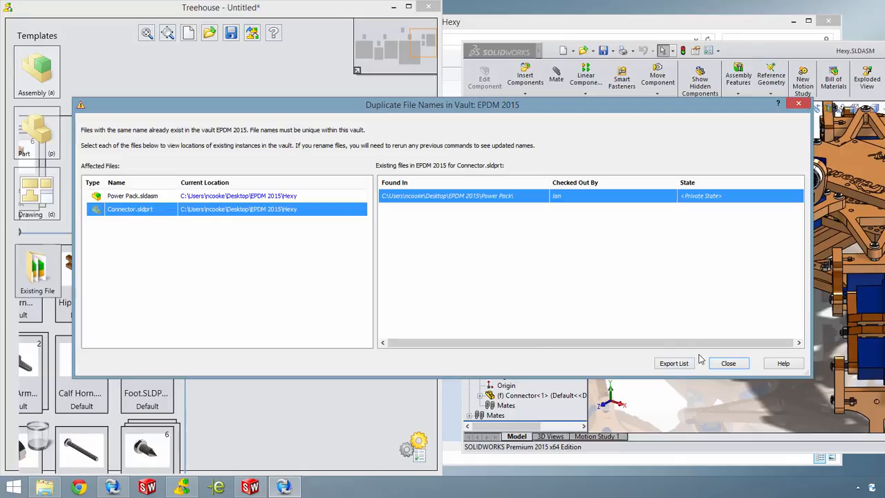
click(728, 363)
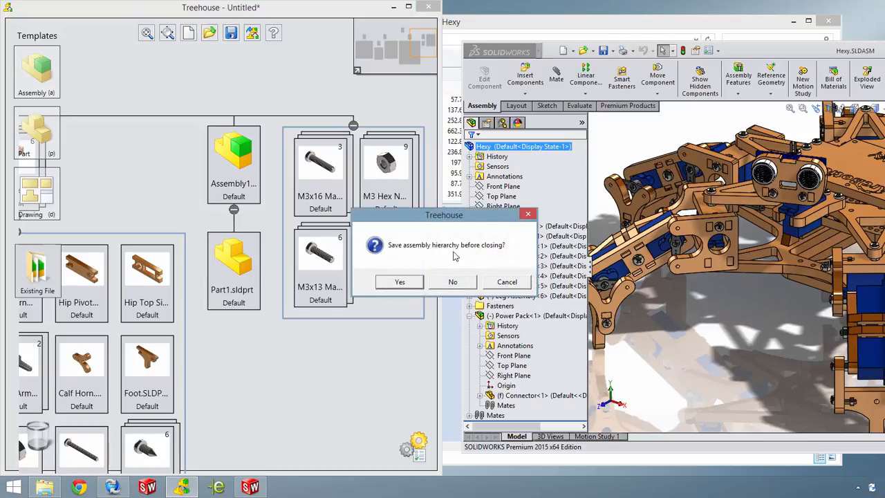
- Close Treehouse without saving and undo the Hexy.SLDASM check-out, discarding changes
click(453, 282)
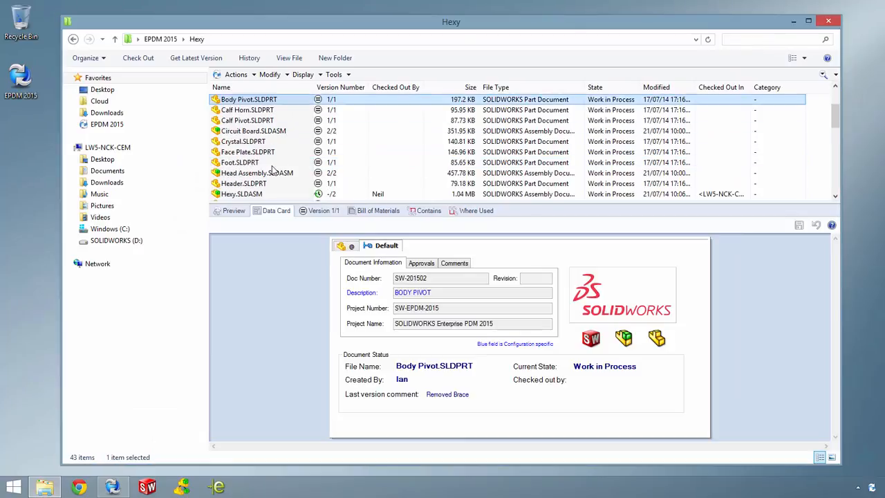
right_click(241, 162)
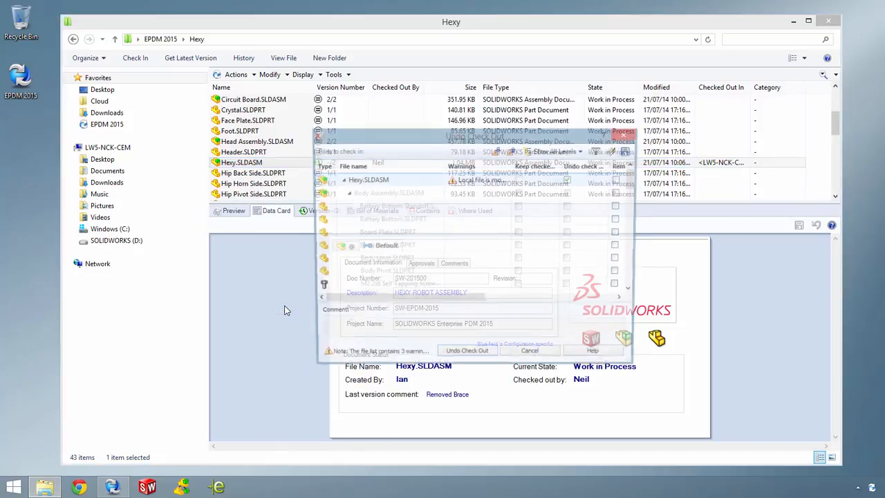
click(468, 355)
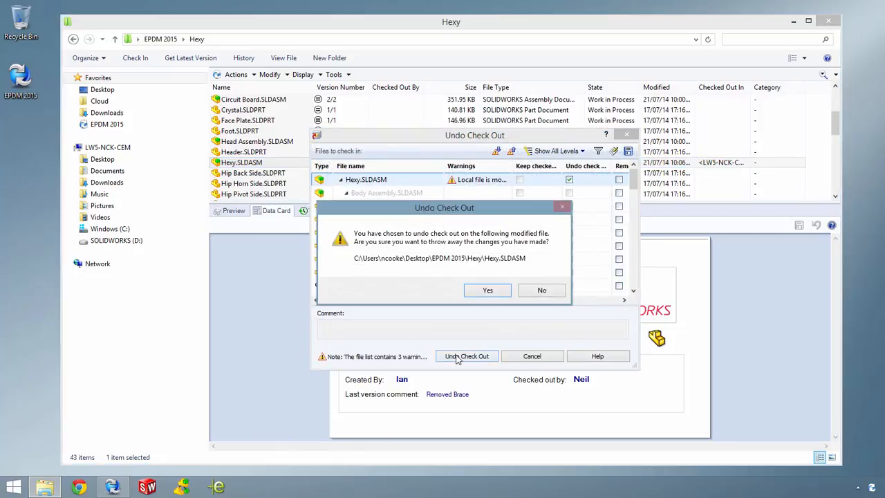
click(487, 290)
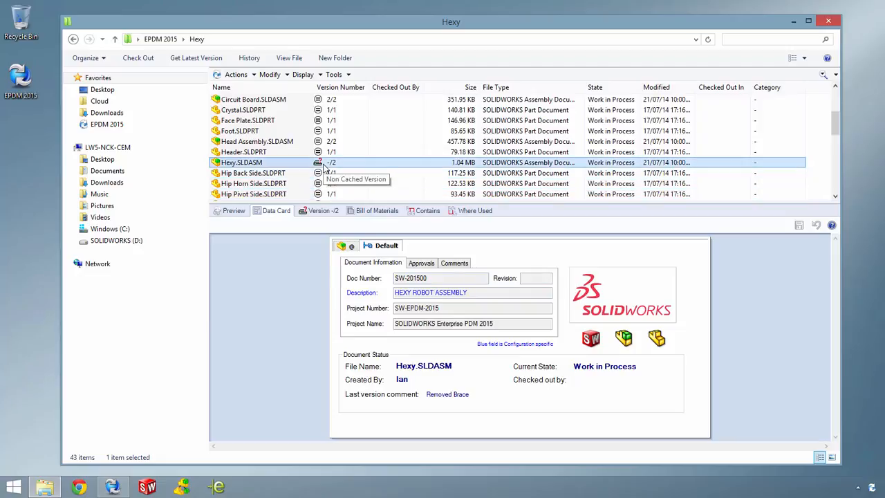
- Get the latest version of Hexy.SLDASM locally
right_click(242, 162)
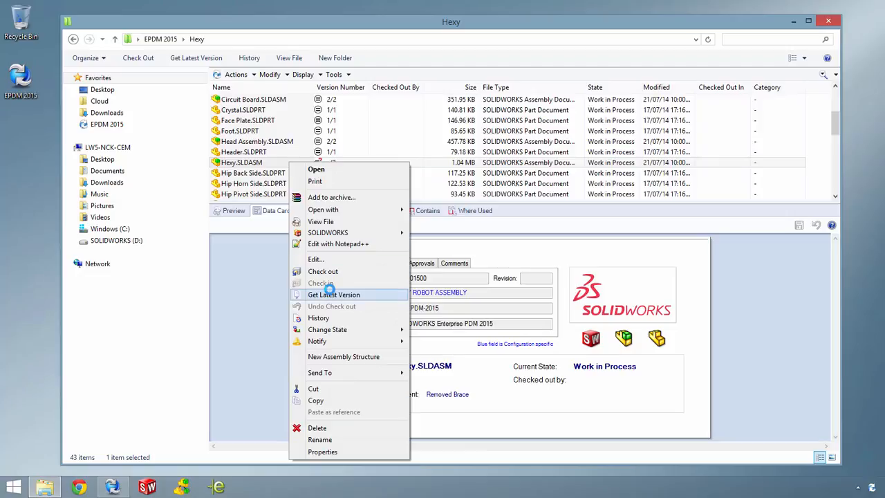
click(334, 294)
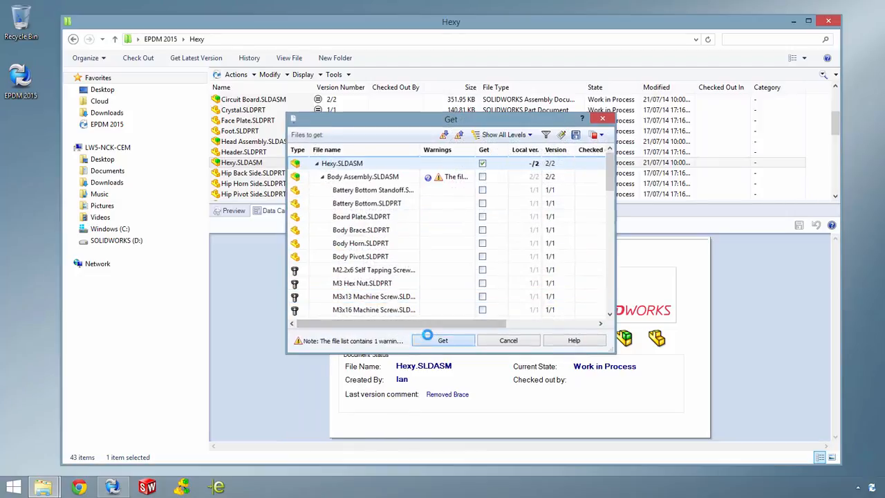
click(443, 340)
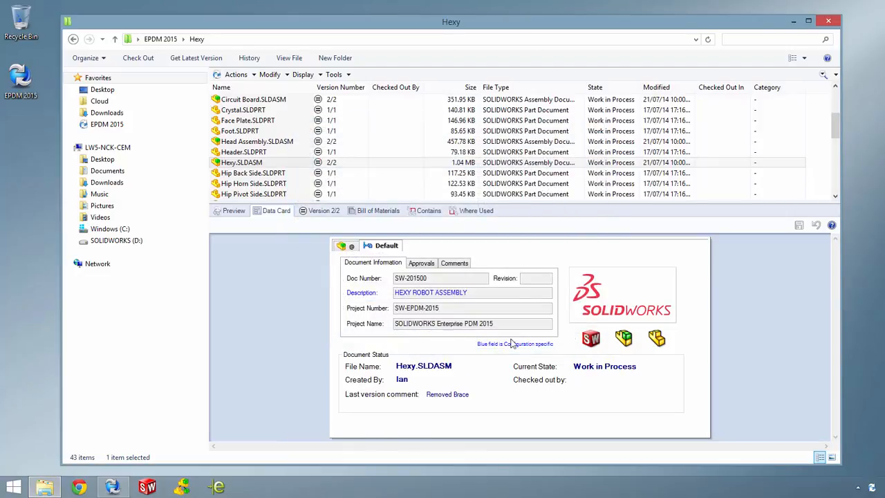
- Attempt to check in the Power Pack files, then review and close the Duplicate File Names report
scroll(down, 3)
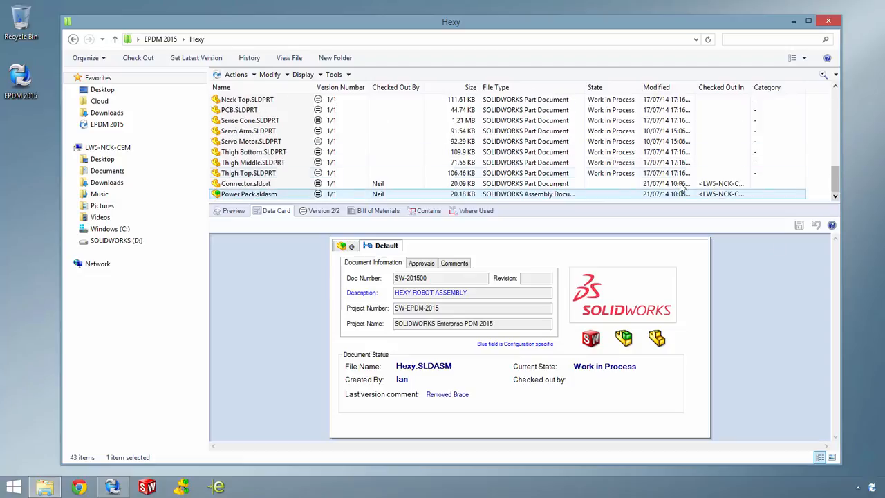
right_click(249, 194)
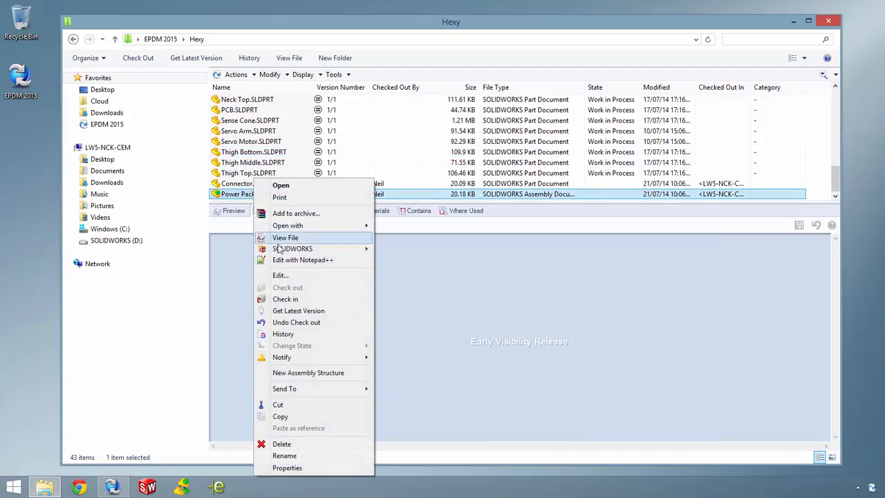
click(285, 298)
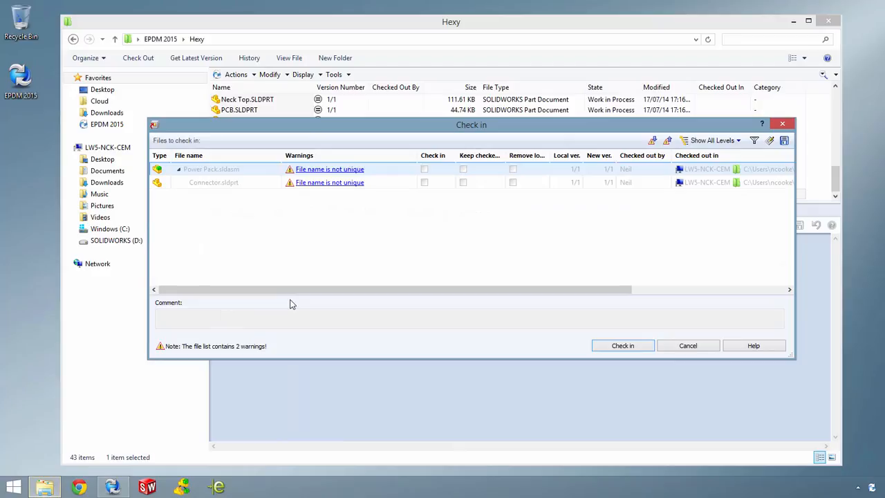
mouse_move(306, 173)
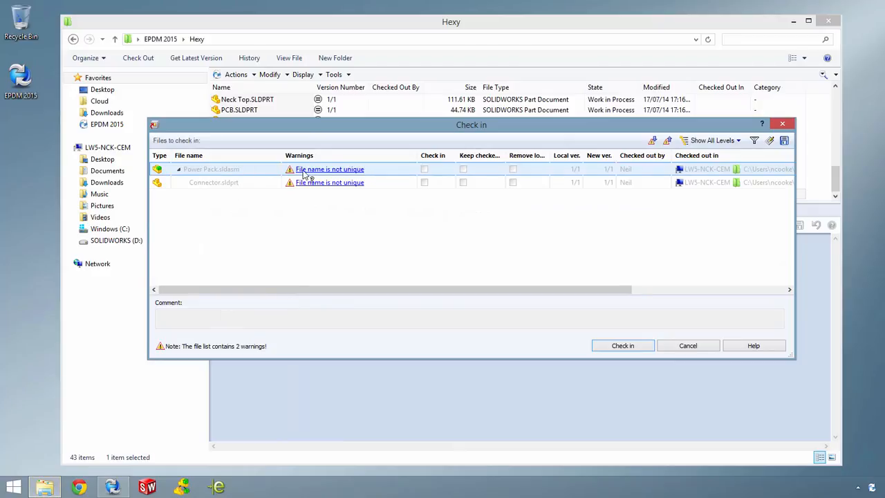
mouse_move(311, 179)
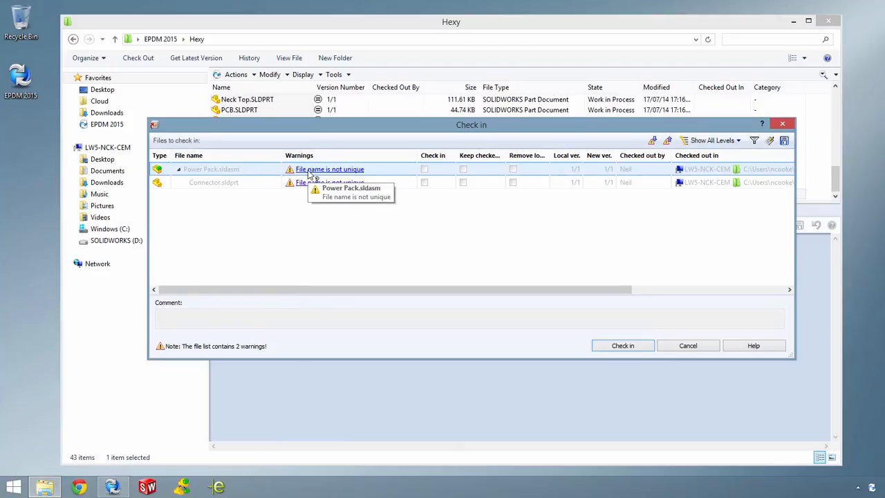
click(330, 169)
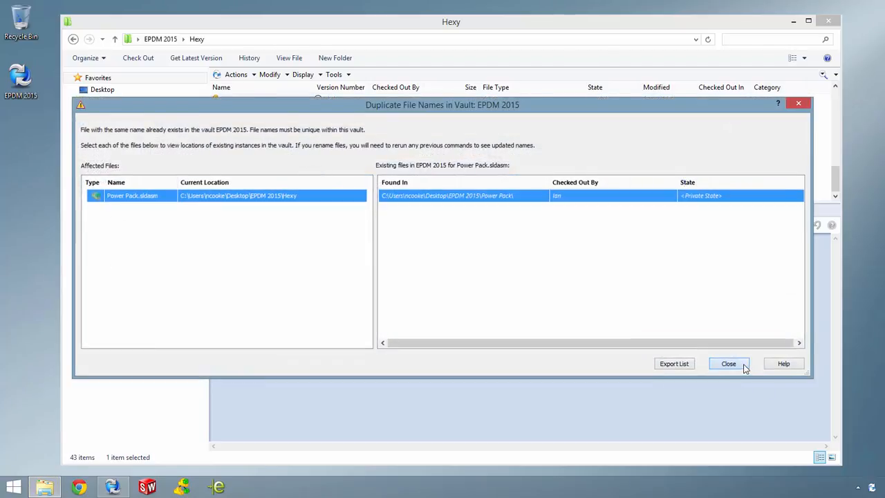
click(728, 364)
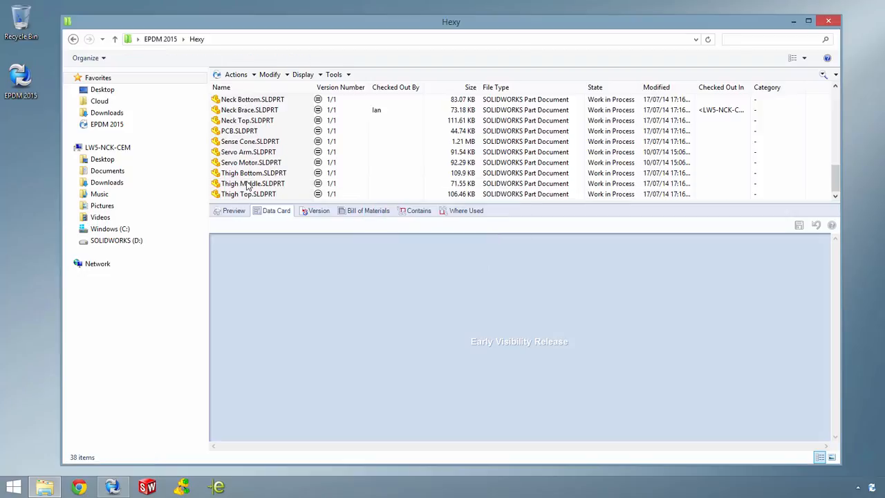
click(160, 38)
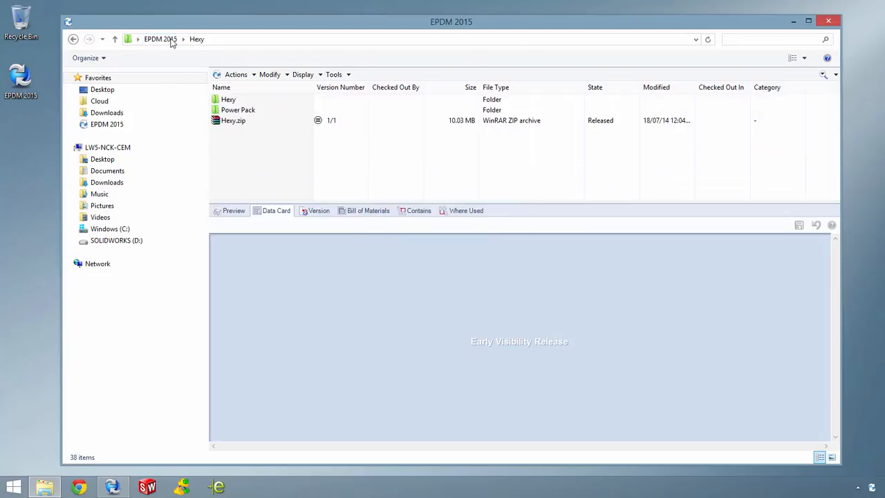
double_click(238, 109)
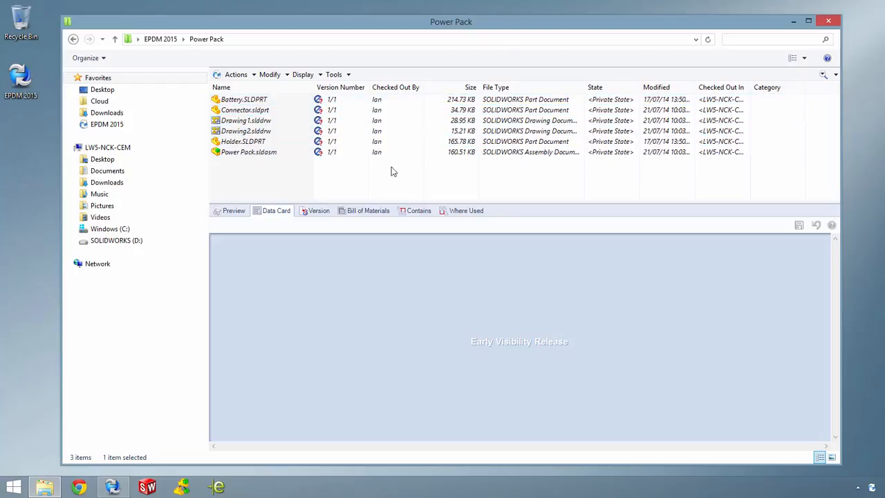
click(249, 152)
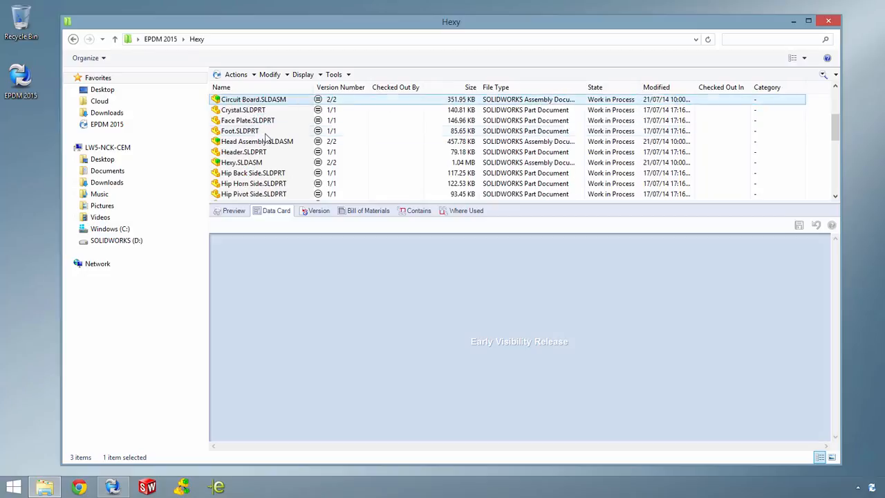
- Review Hexy.SLDASM's data card, contents, bill of materials and version 2 details
click(241, 162)
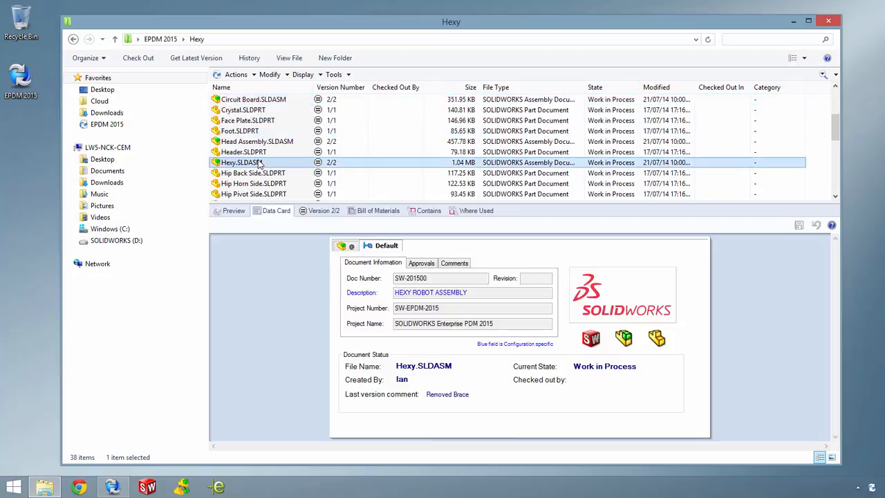
click(428, 210)
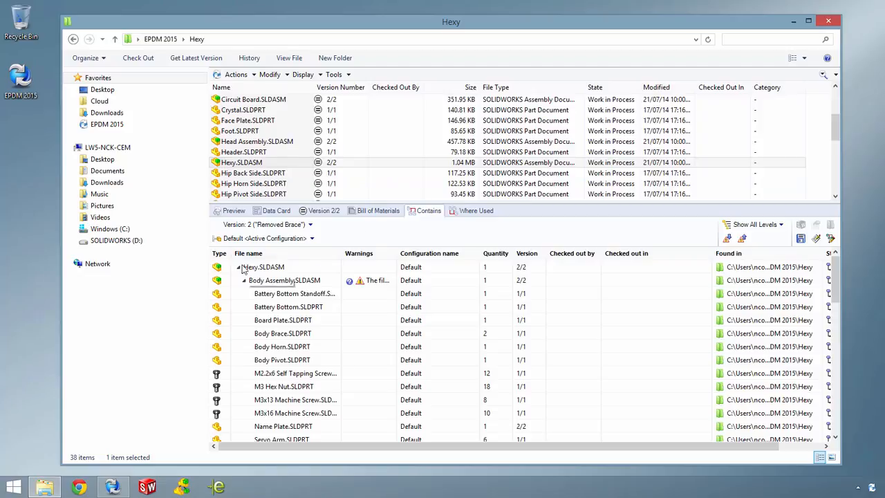
click(294, 293)
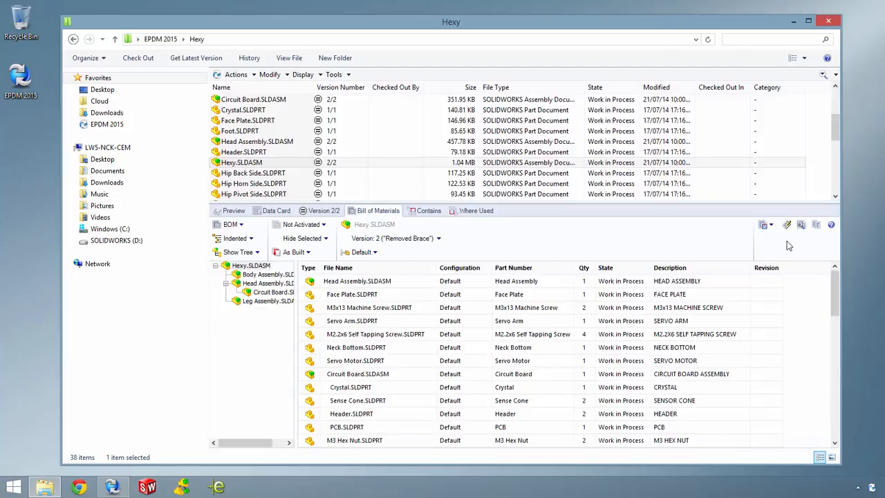
click(276, 211)
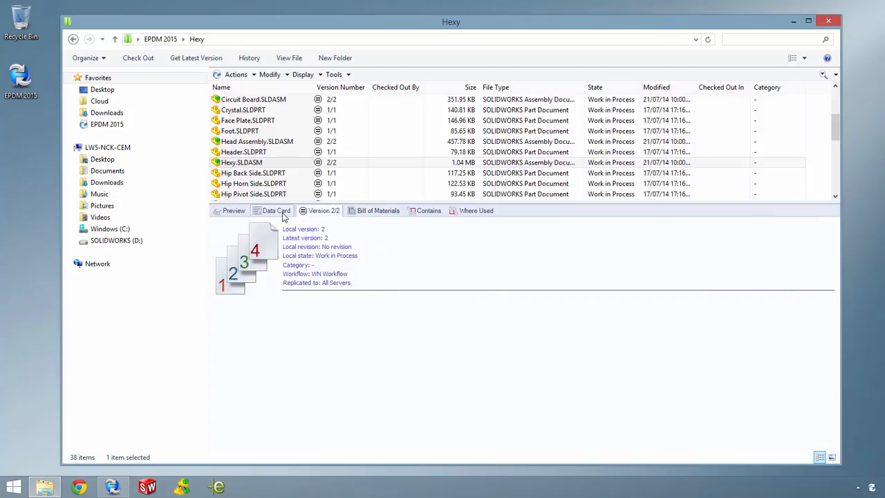
click(334, 75)
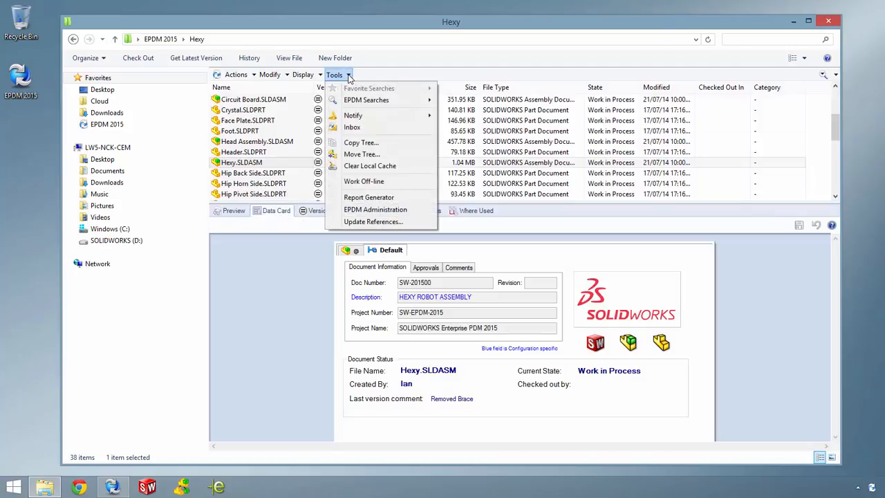
click(361, 142)
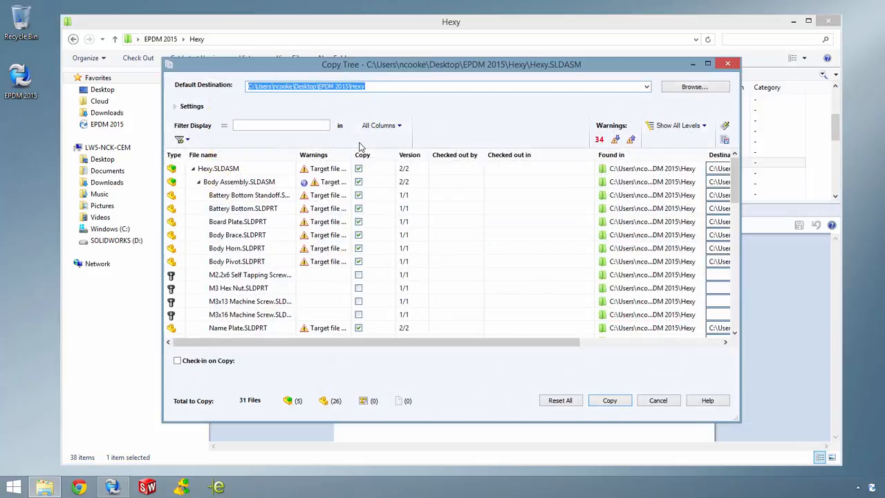
mouse_move(320, 144)
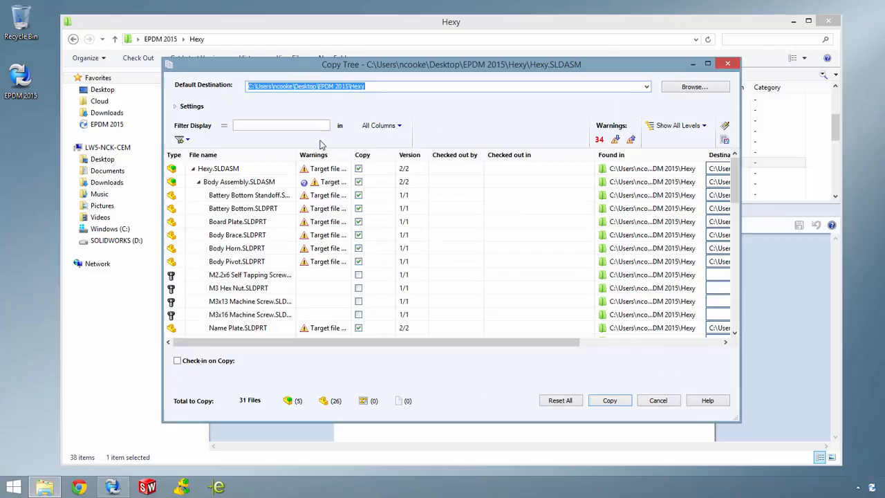
click(178, 106)
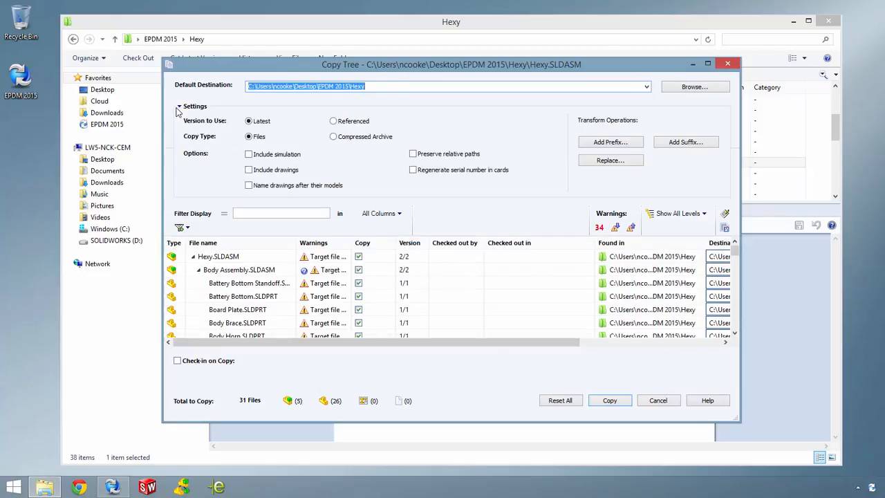
mouse_move(237, 128)
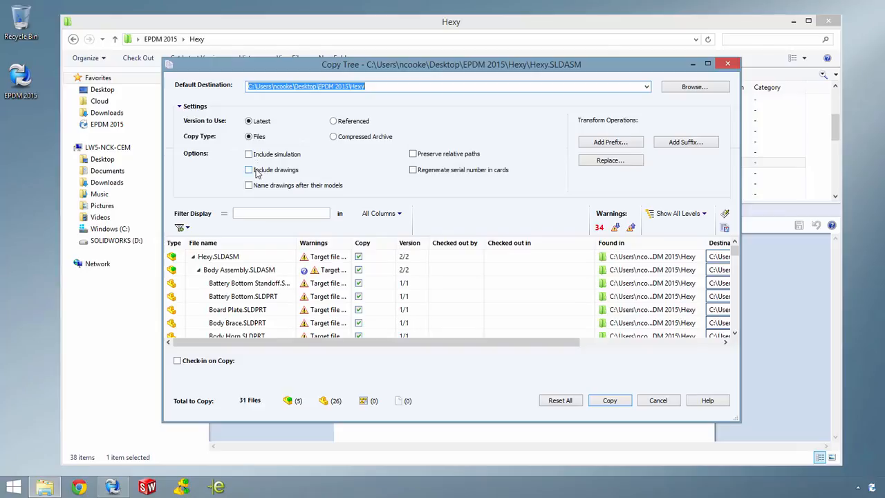
click(179, 106)
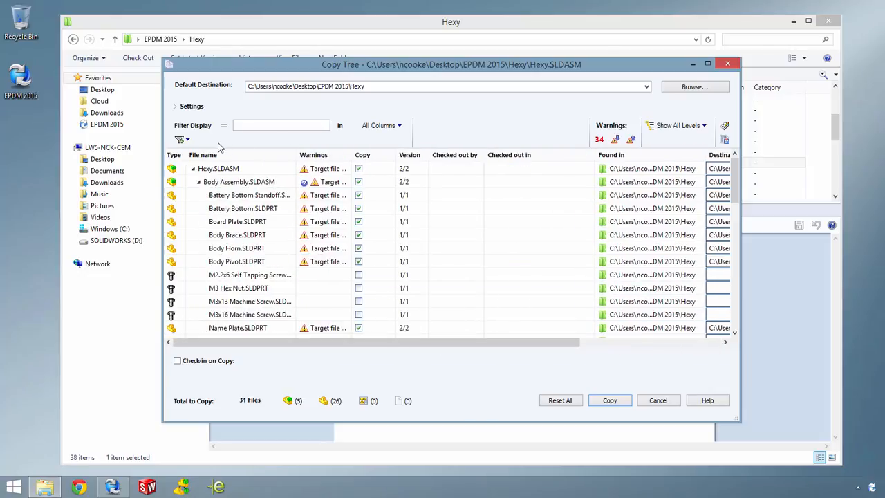
click(180, 139)
text(hip)
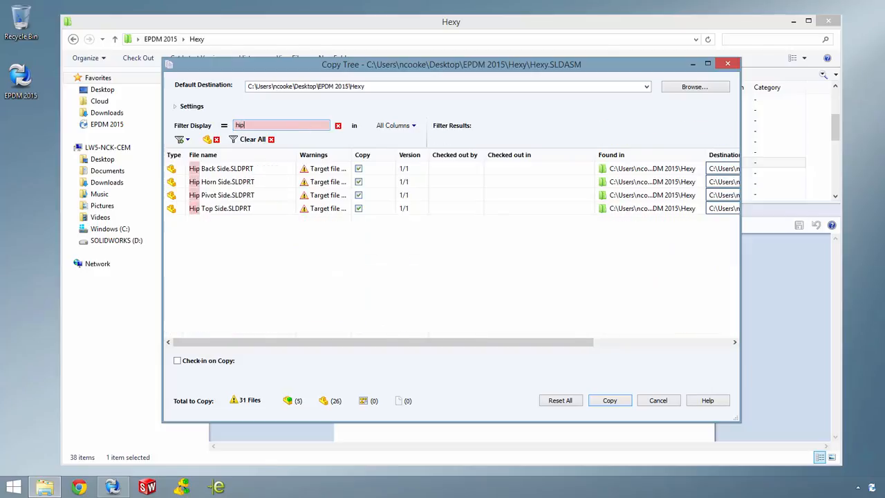
click(281, 125)
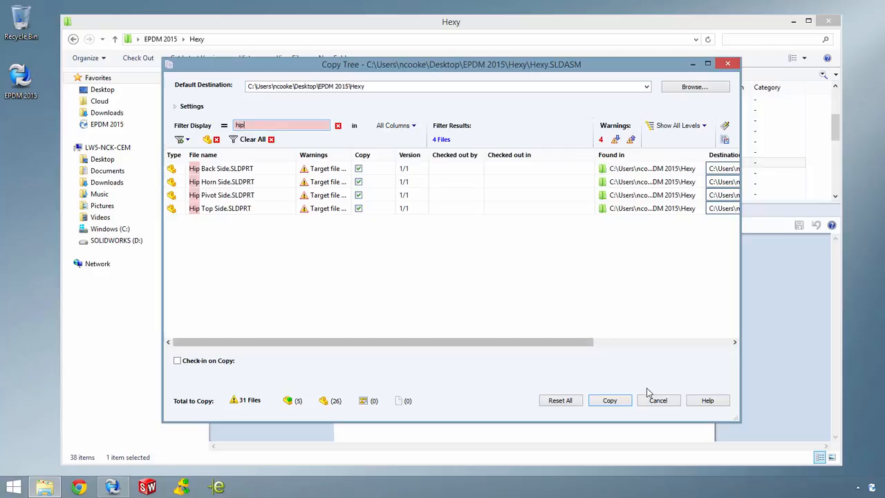
click(658, 400)
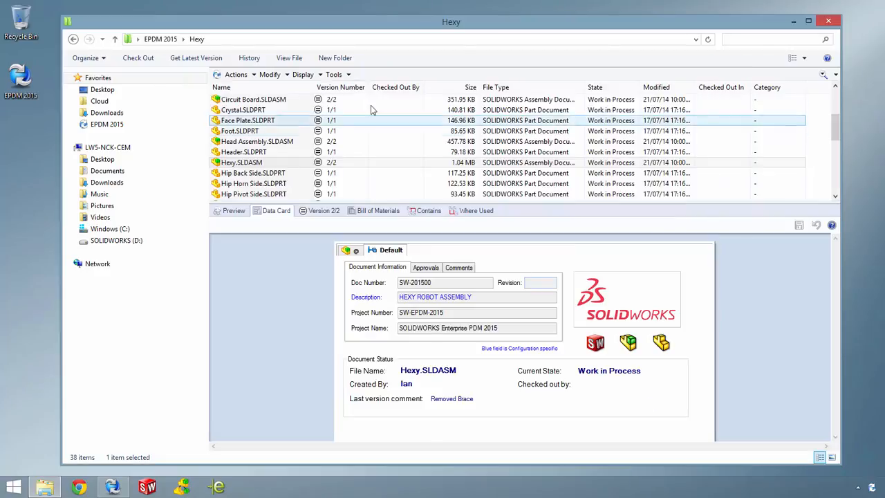
click(334, 74)
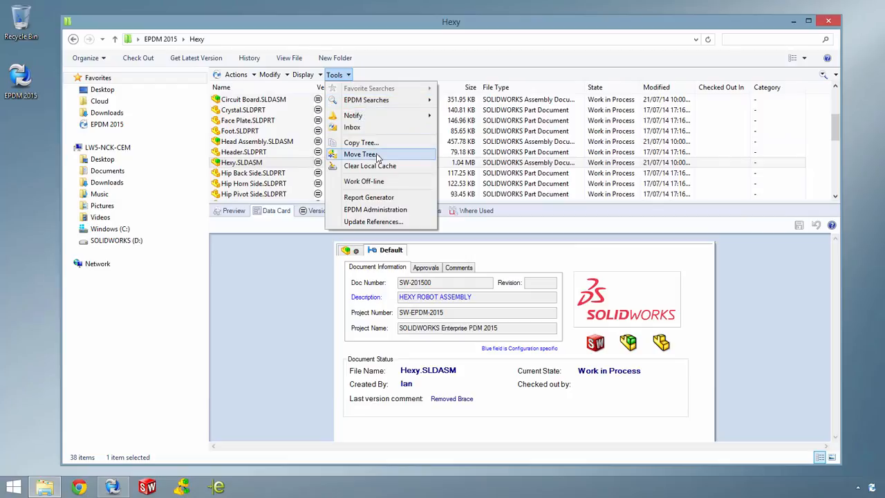
click(361, 153)
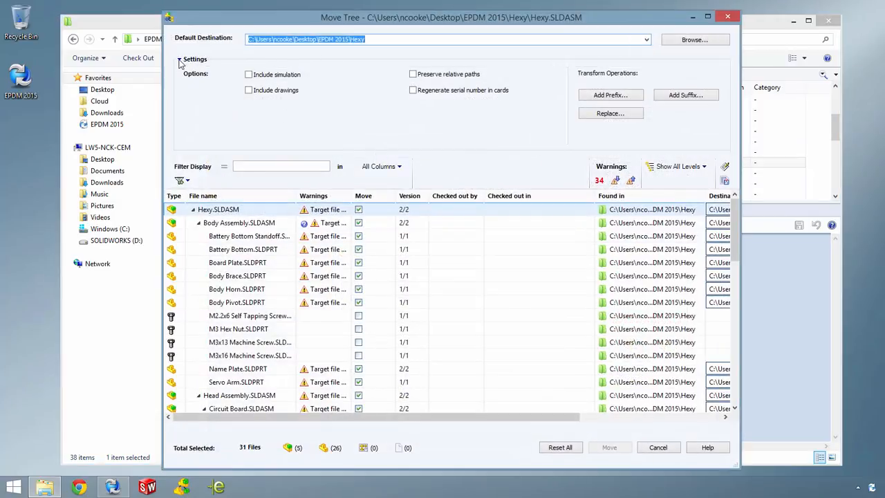
click(175, 59)
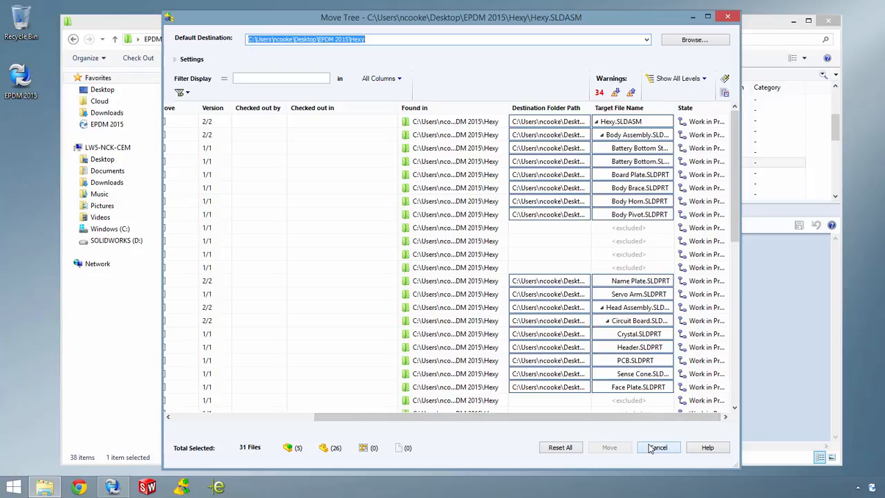
click(657, 448)
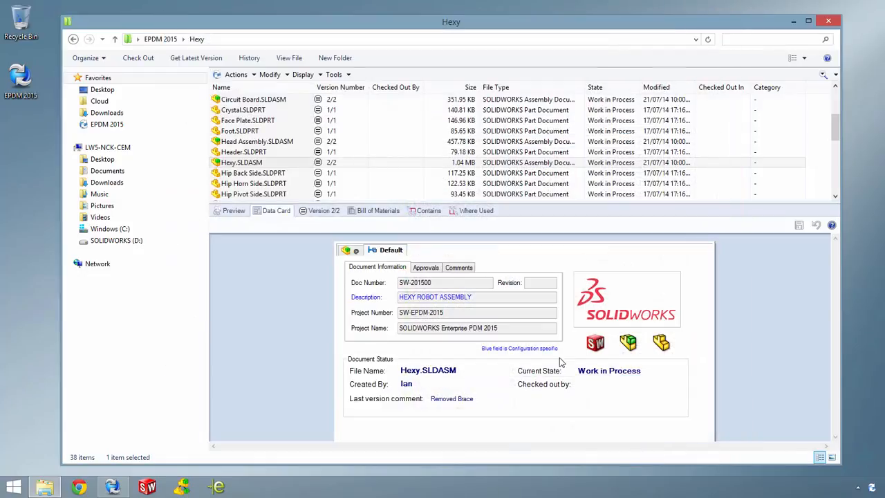
- Submit Hexy.SLDASM for approval with the comment 'Please approve'
right_click(242, 162)
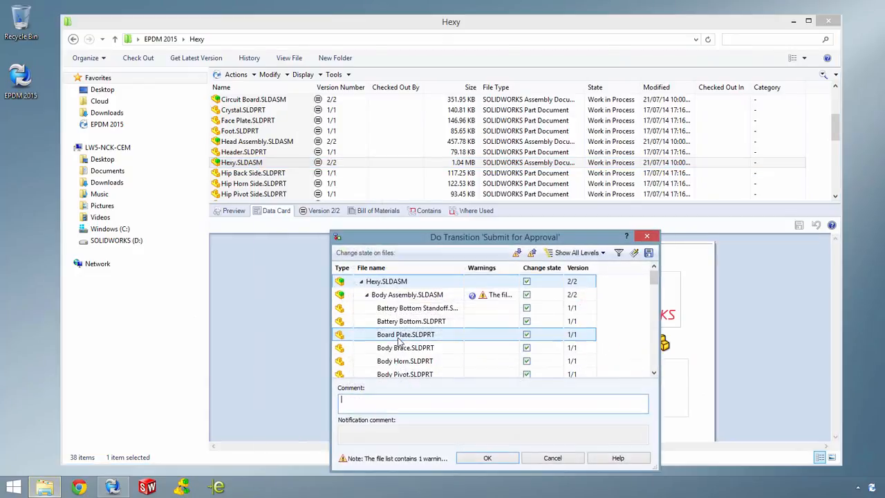
text(Please)
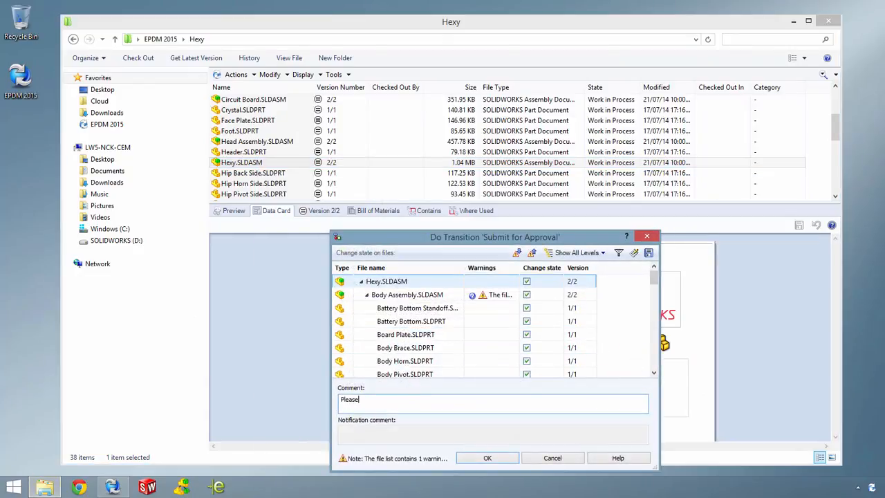
text(approve)
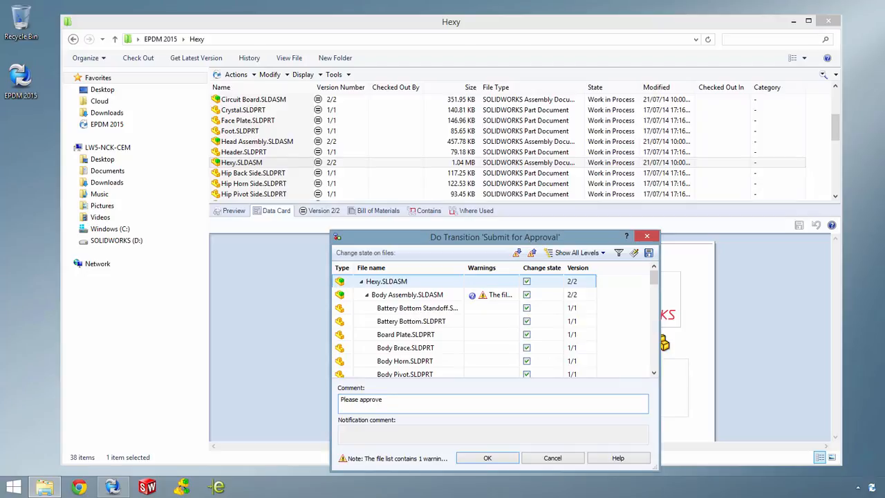
click(487, 457)
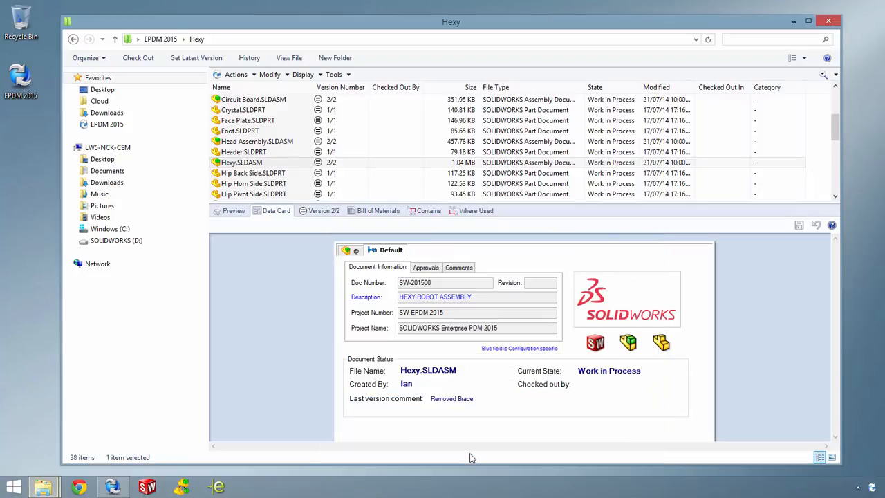
- Give Hexy.SLDASM the first Release Documents (0/2) approval with comment 'Looks good'
right_click(241, 162)
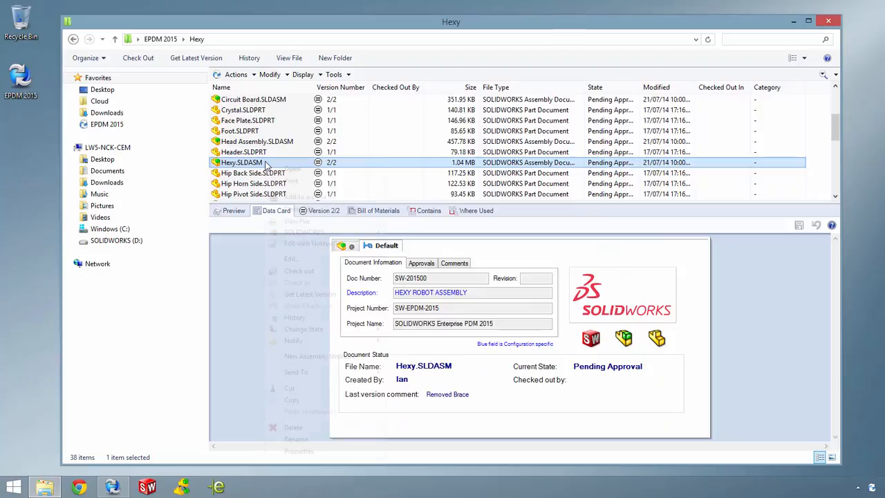
right_click(242, 162)
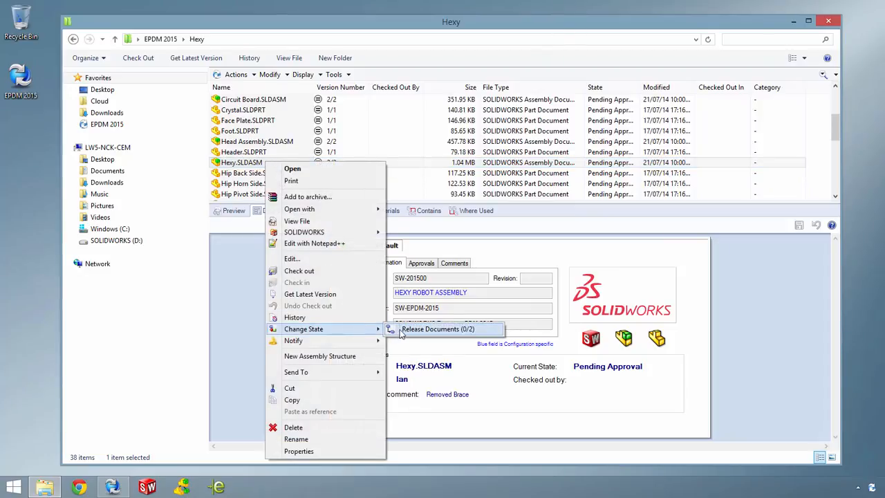
click(438, 328)
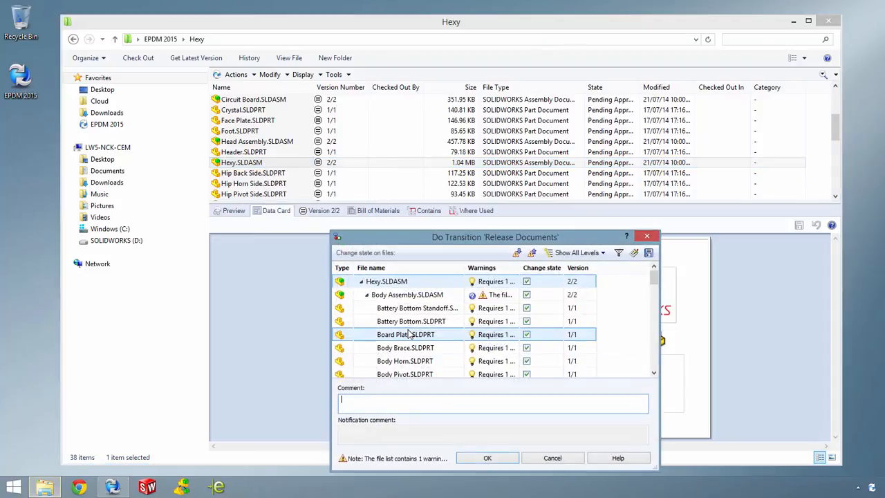
text(Looks good)
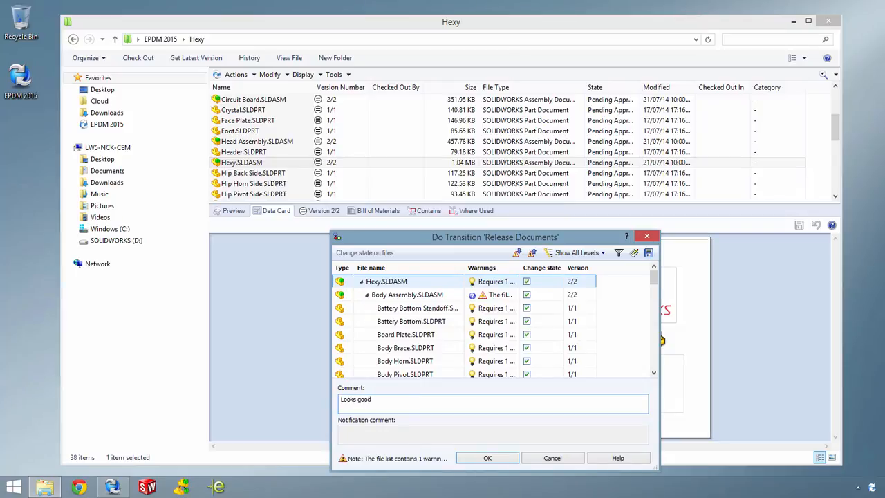
click(487, 458)
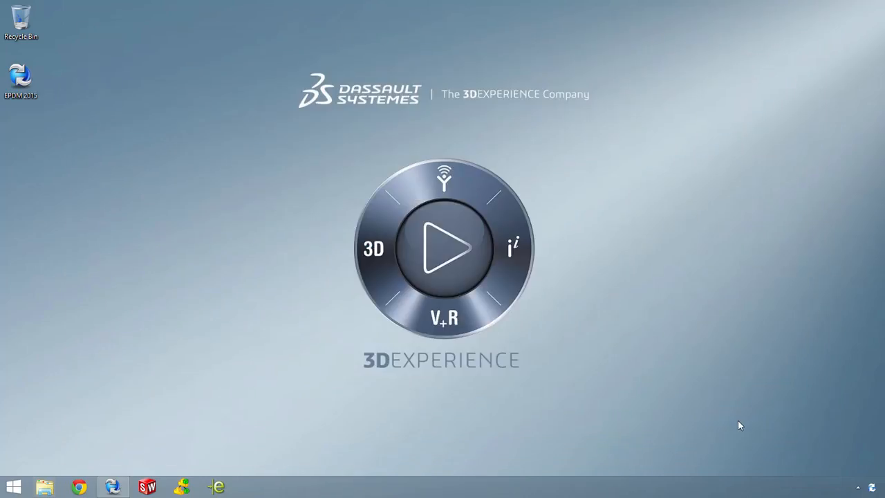
- Reopen the EPDM 2015 vault's Hexy folder and bring up Hexy.SLDASM's actions
double_click(21, 76)
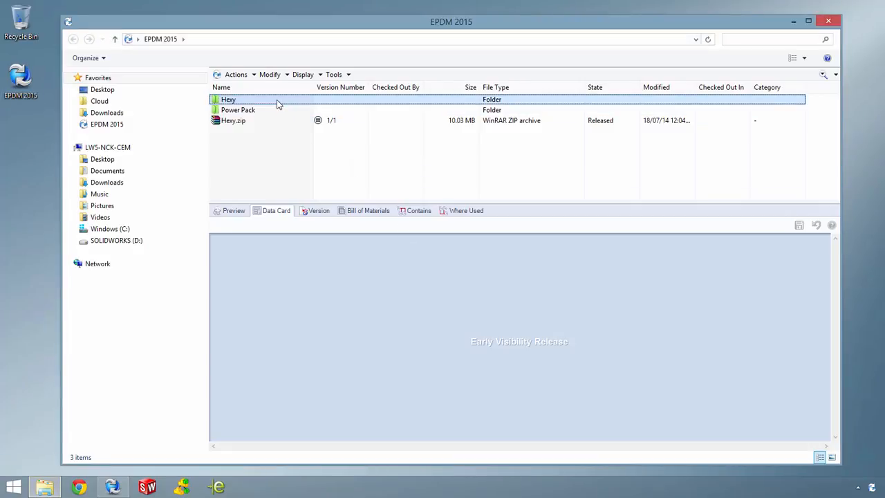
double_click(228, 99)
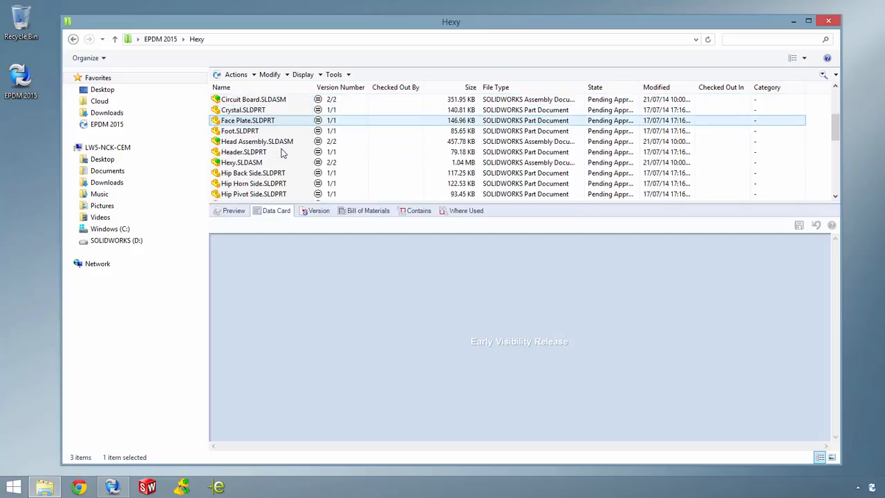
right_click(241, 162)
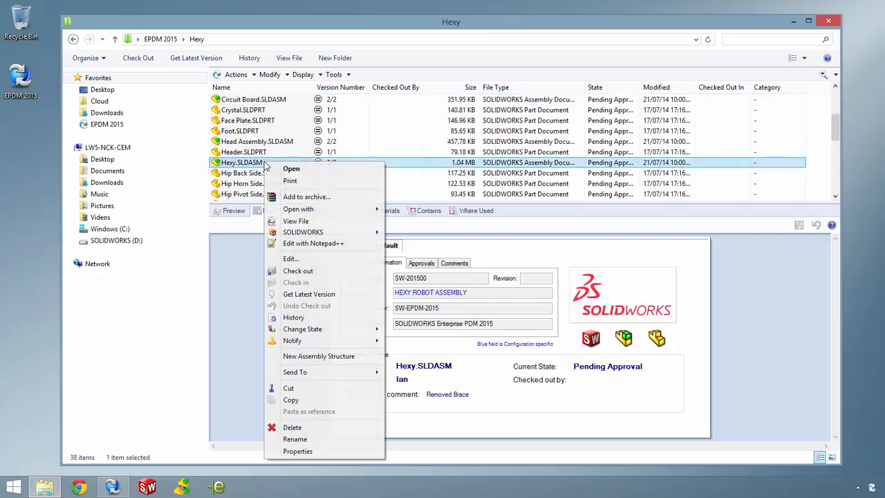
mouse_move(303, 329)
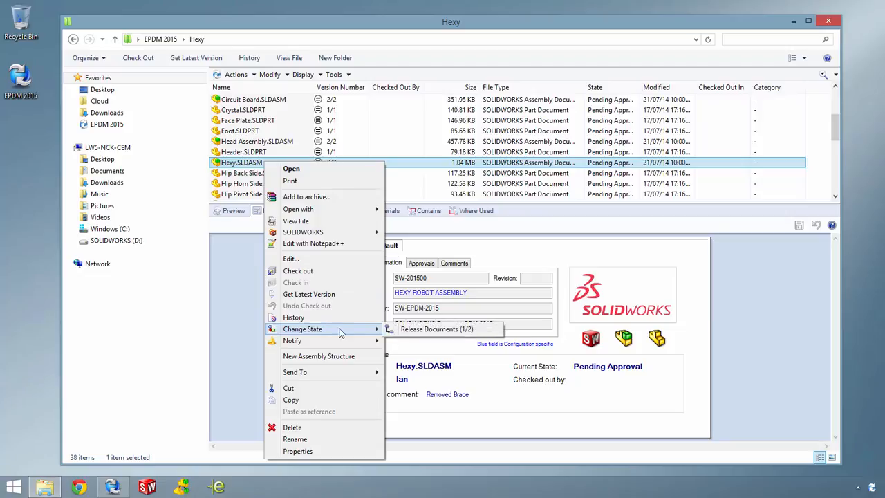
- Apply the second Release Documents (1/2) approval and view the Approvals record
click(436, 329)
text(I agree)
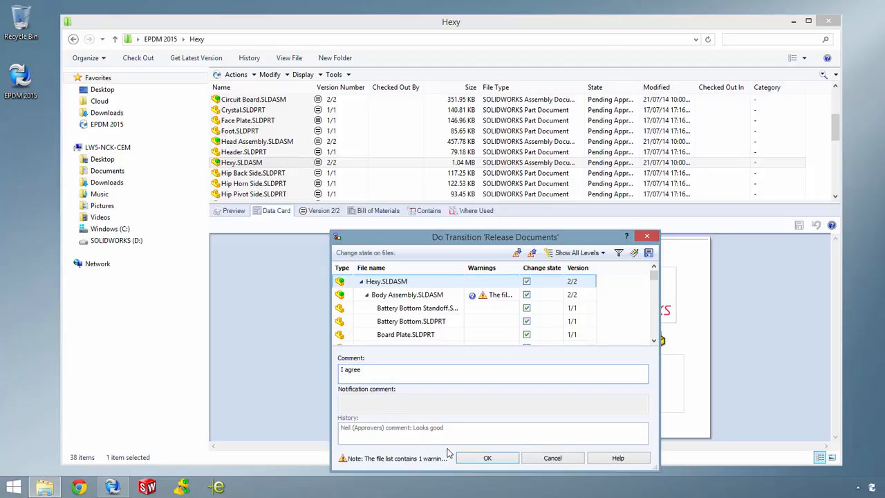
click(488, 458)
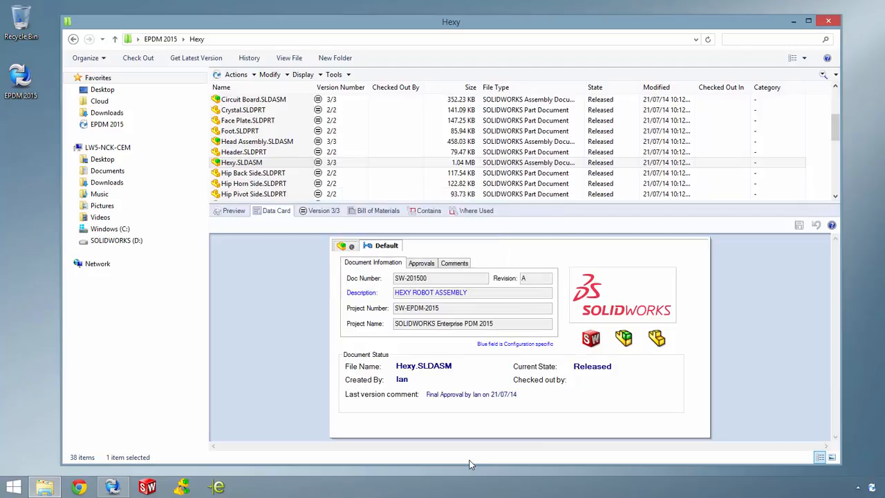
click(421, 263)
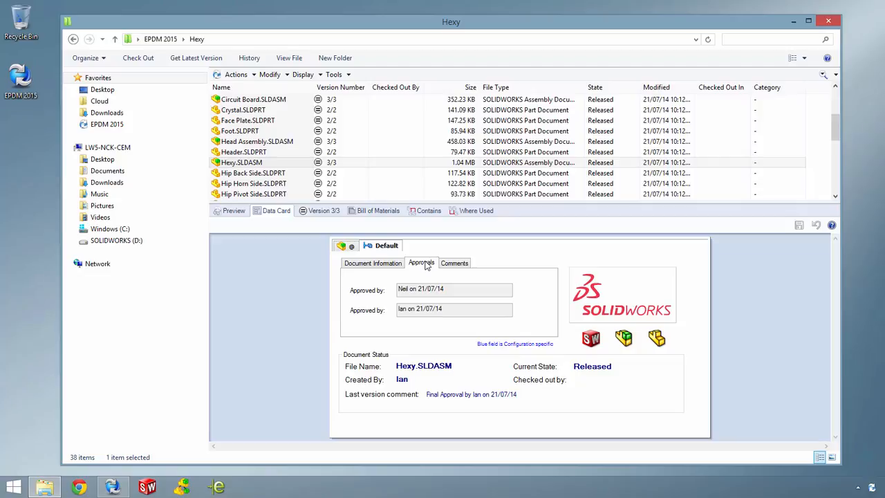
click(112, 488)
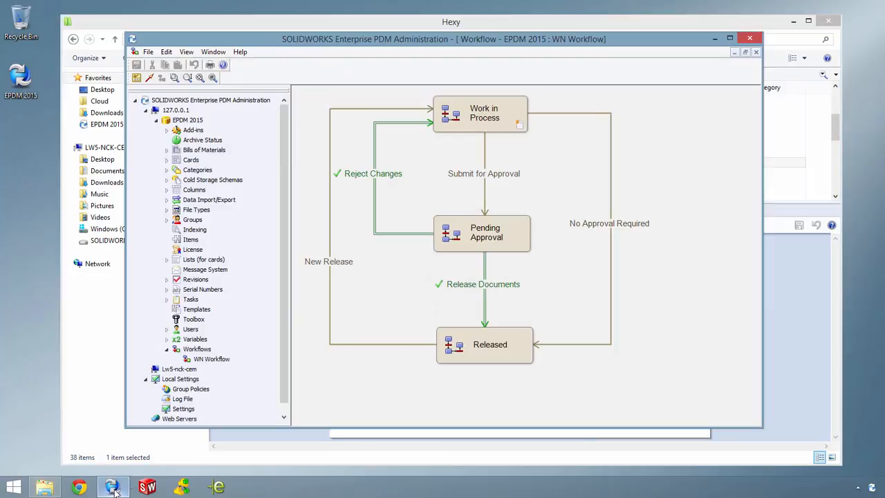
double_click(483, 283)
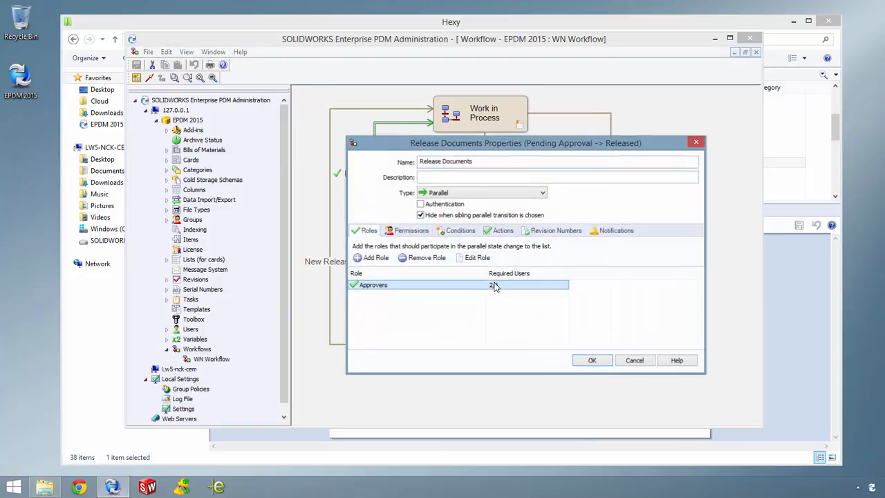
click(503, 230)
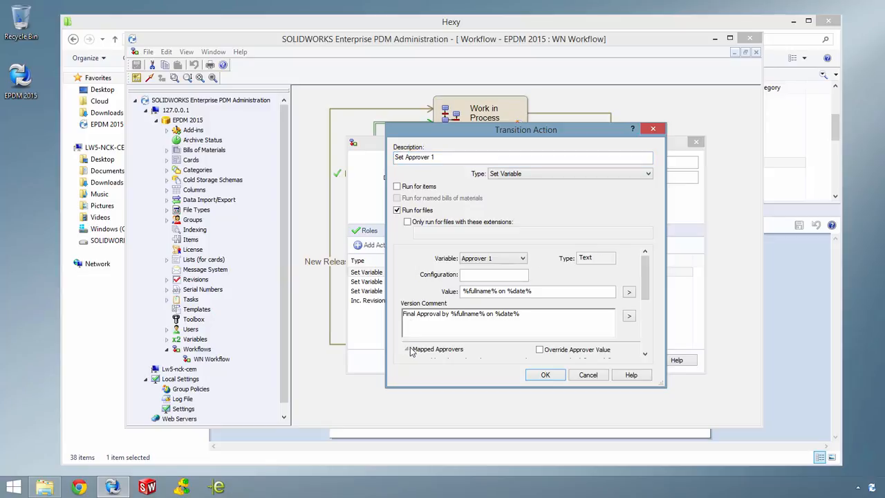
click(407, 349)
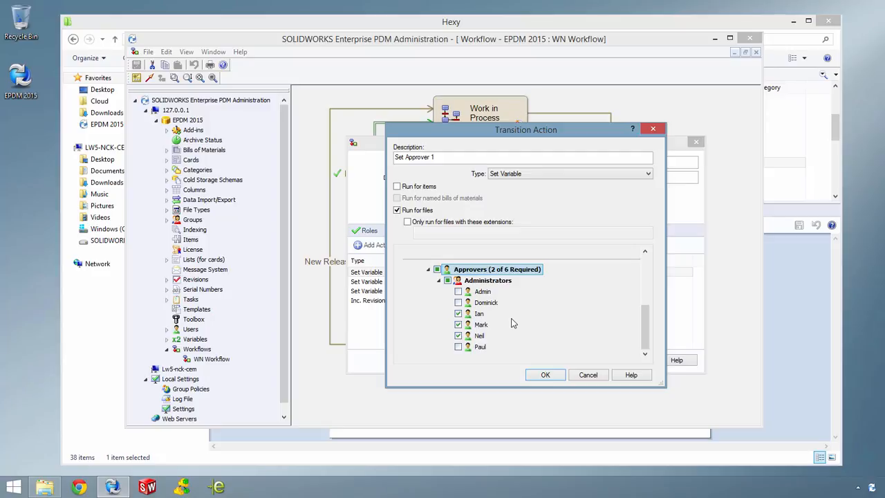
mouse_move(540, 363)
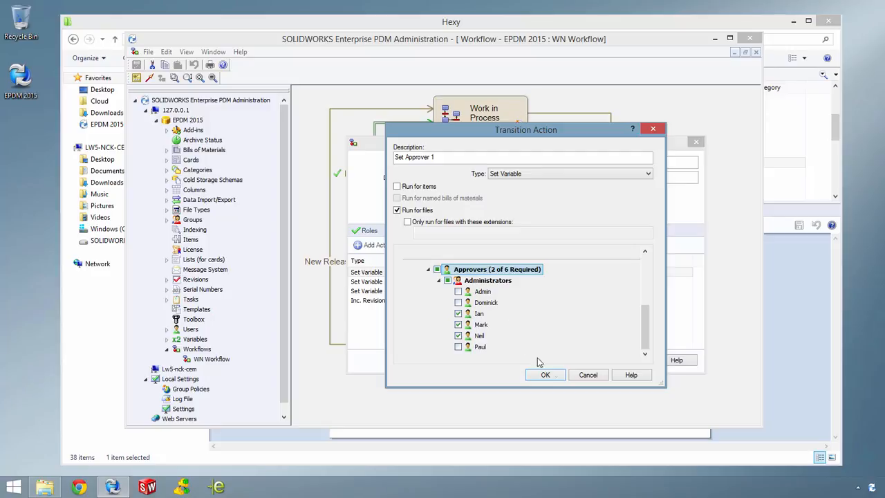
click(545, 374)
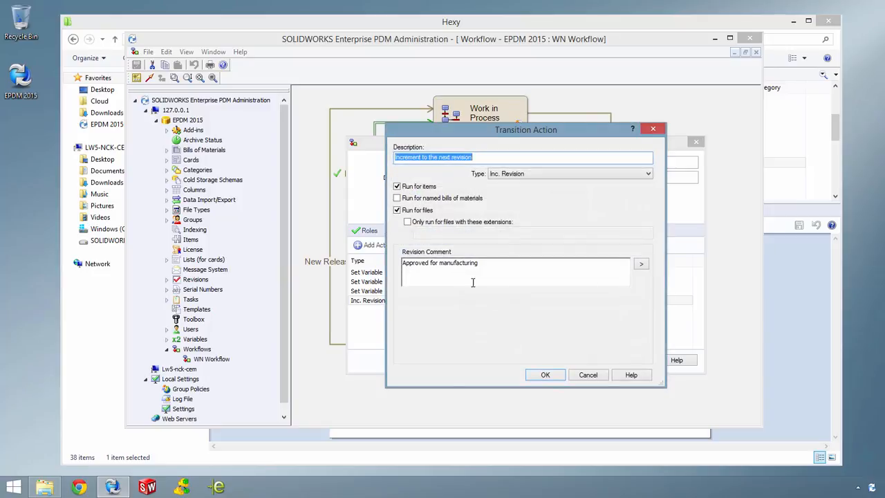
mouse_move(471, 274)
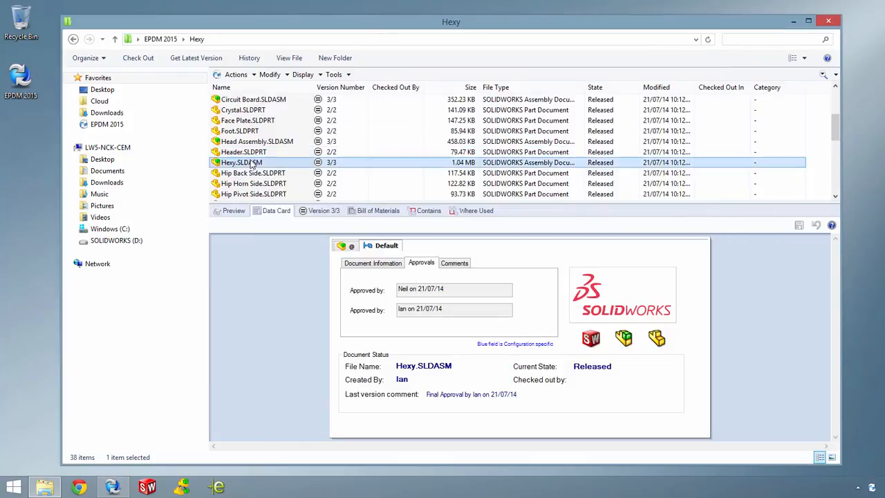
- Move Hexy back to Work in Process via New Release with comment 'Make changes'
right_click(241, 161)
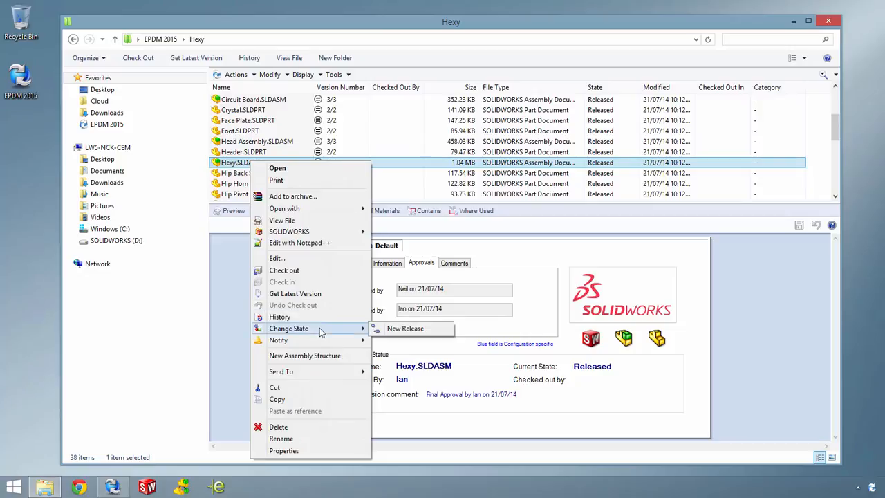
click(405, 327)
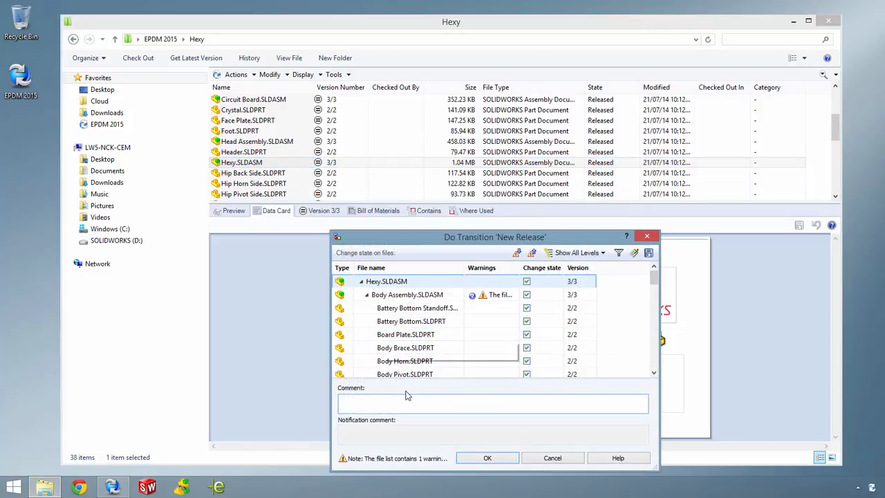
text(Make changes)
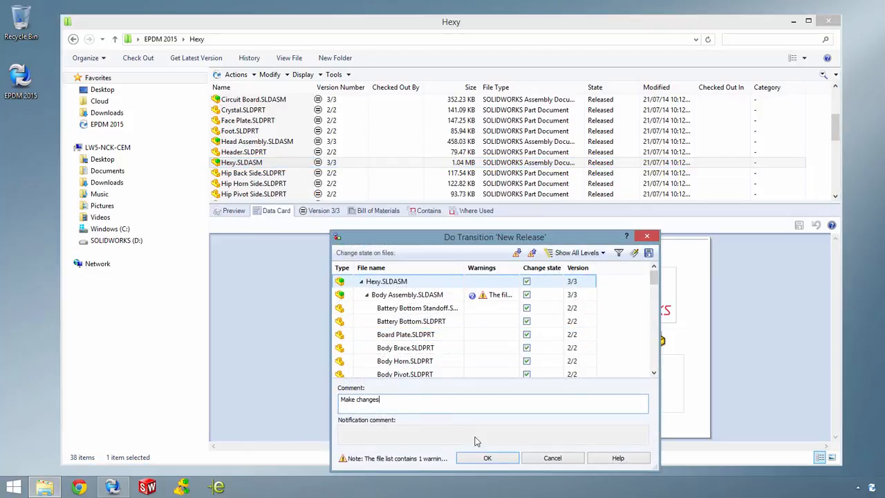
click(488, 457)
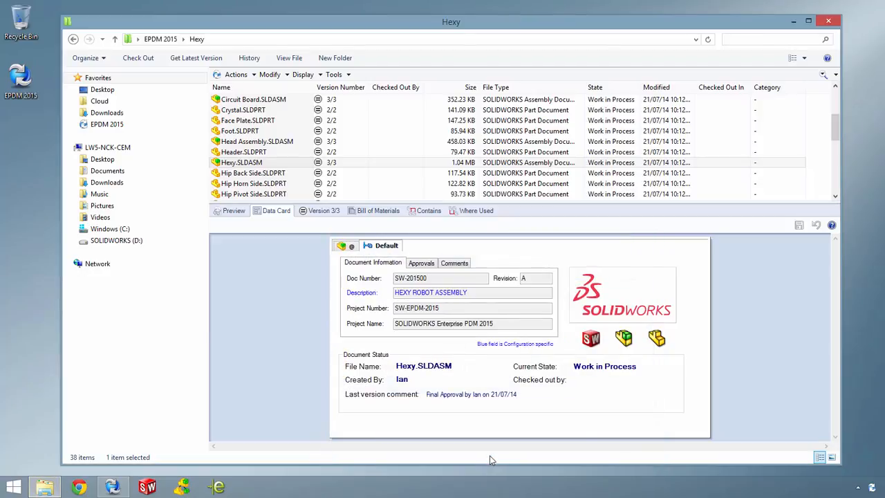
- Re-release Hexy without approval at revision B, commented 'Approved by Ian'
right_click(241, 162)
text(Awes)
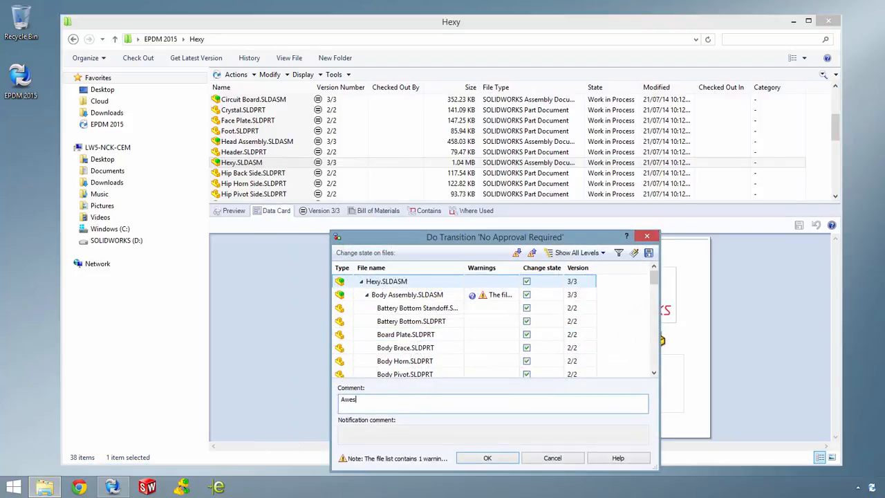
click(487, 457)
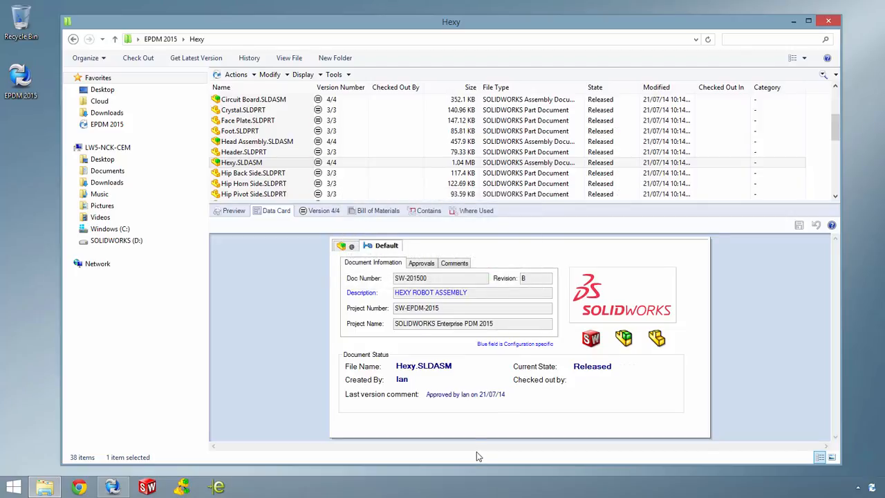
click(236, 74)
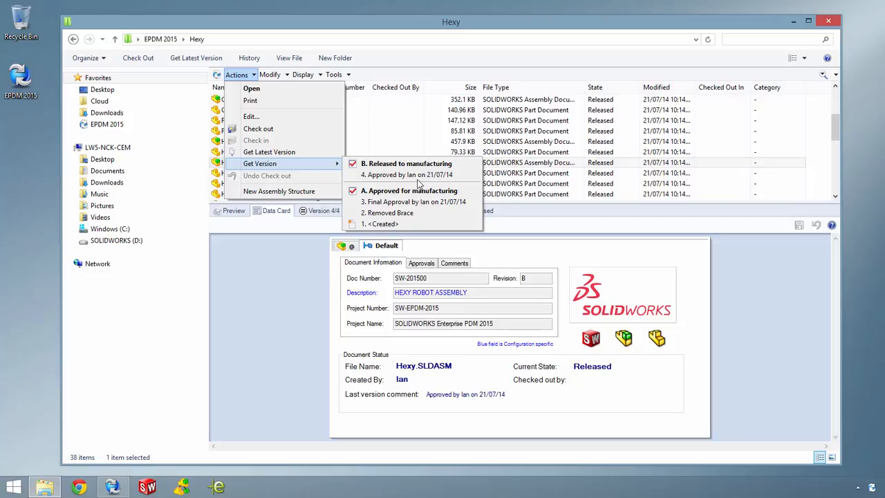
- Roll Hexy.SLDASM back to revision A from History with comment 'Back to the drawing board'
click(304, 74)
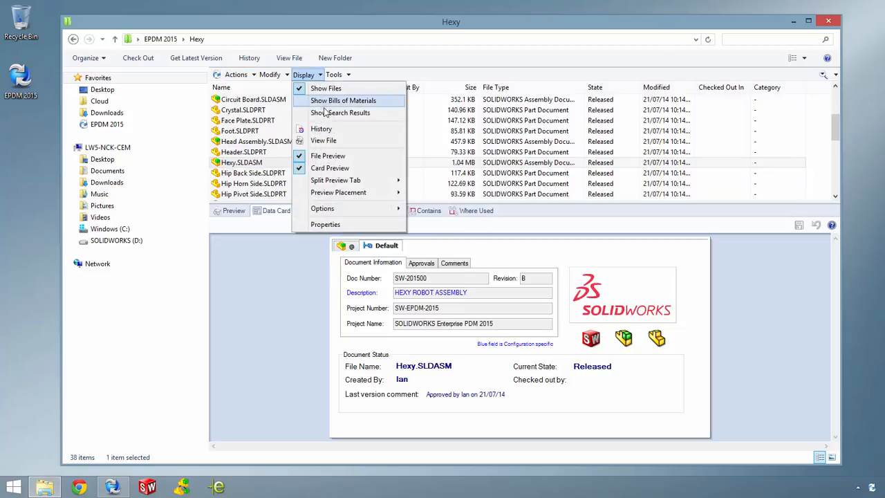
click(321, 129)
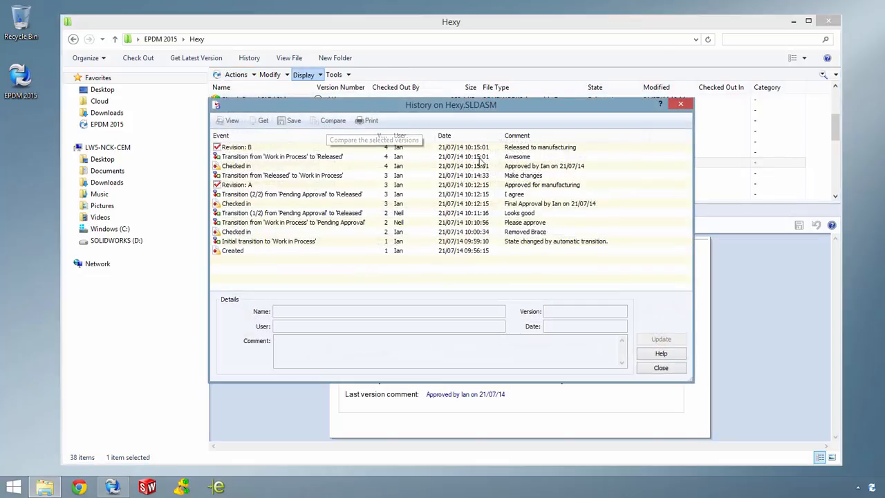
mouse_move(546, 182)
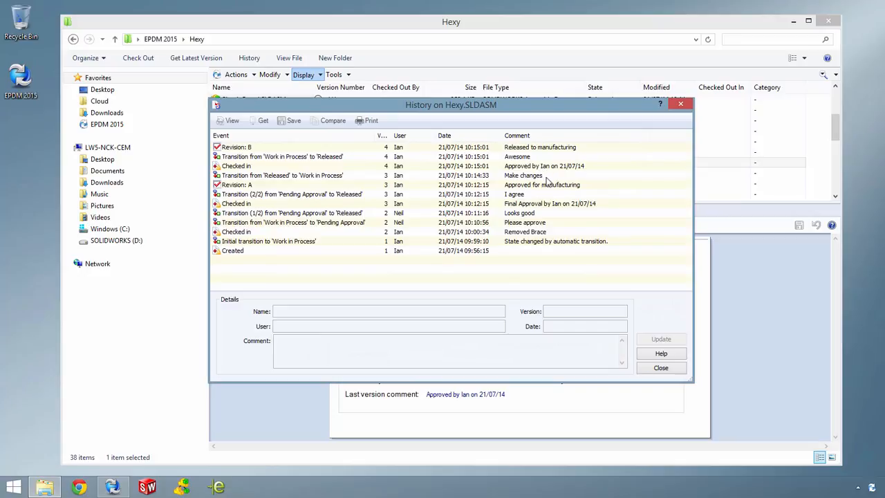
mouse_move(359, 181)
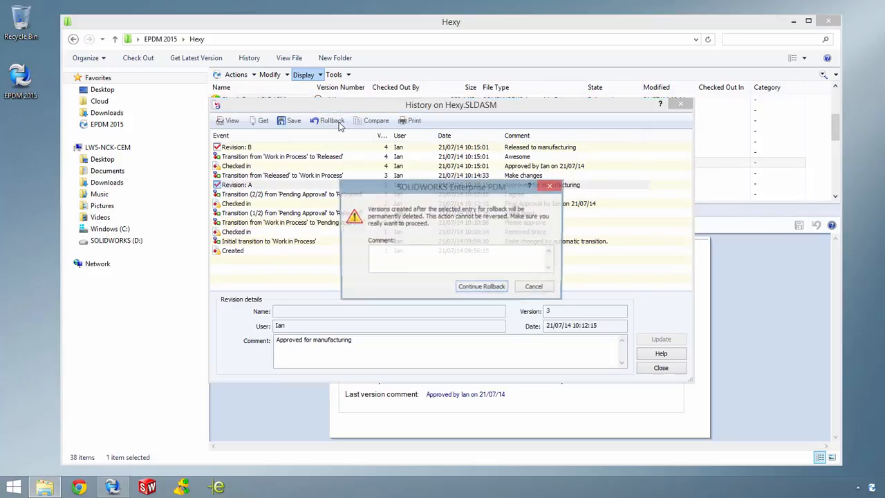
text(Back to)
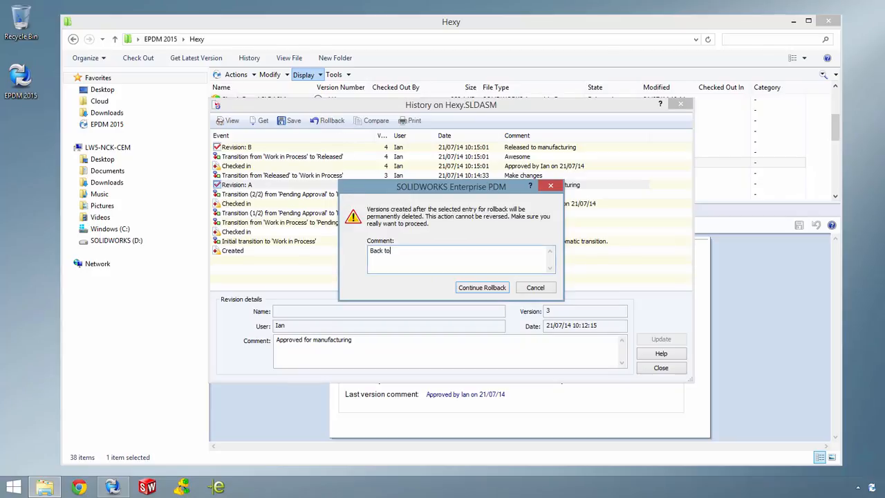
text(the drawing board)
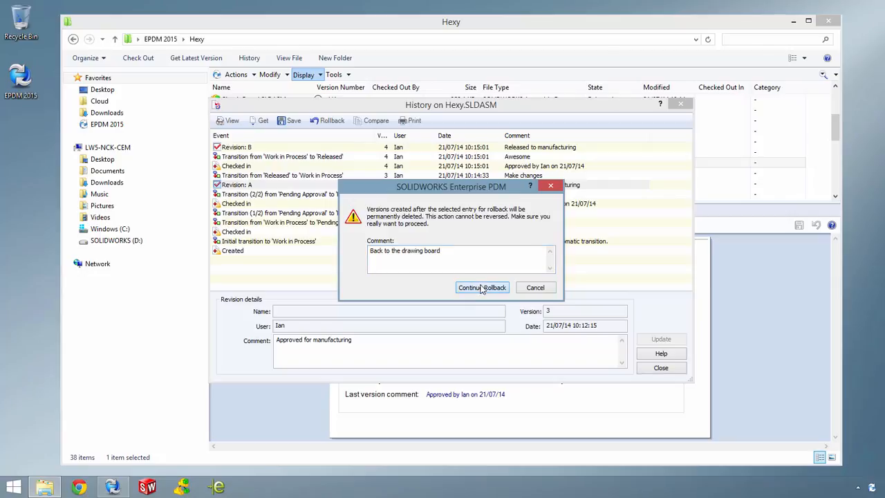
click(482, 287)
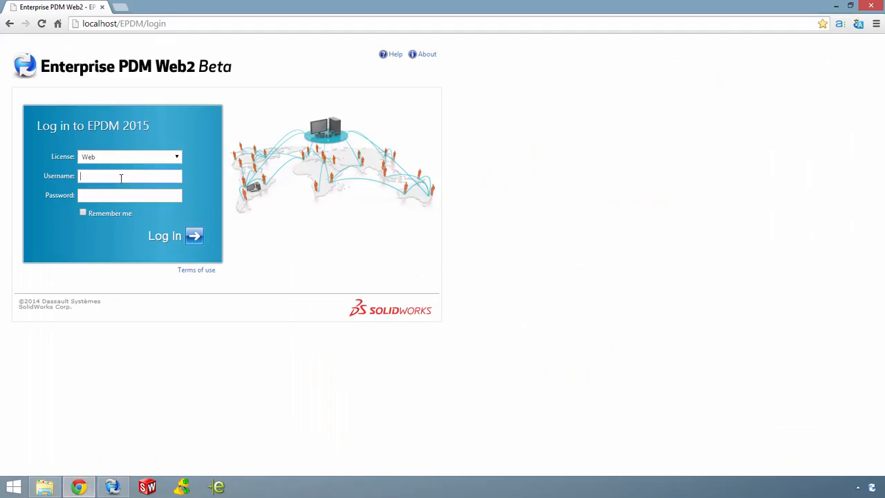
- Log in to Web2 and view Hexy.SLDASM's data card for the Default configuration
click(164, 236)
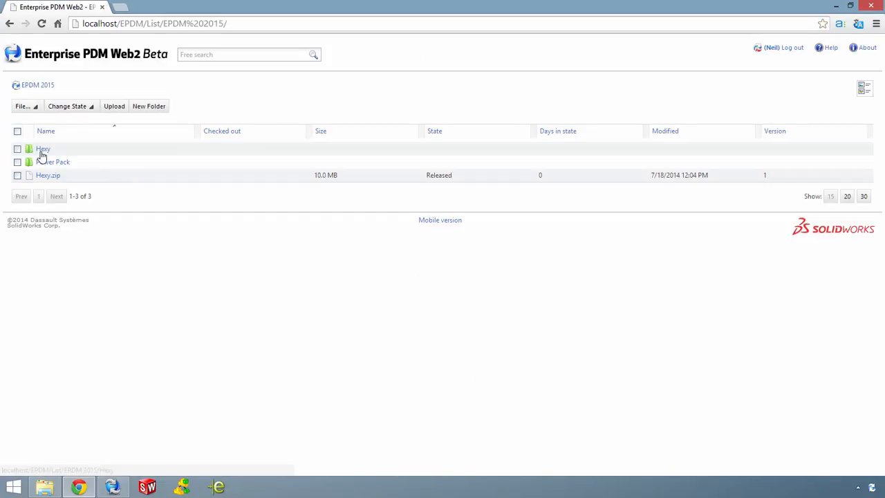
click(43, 149)
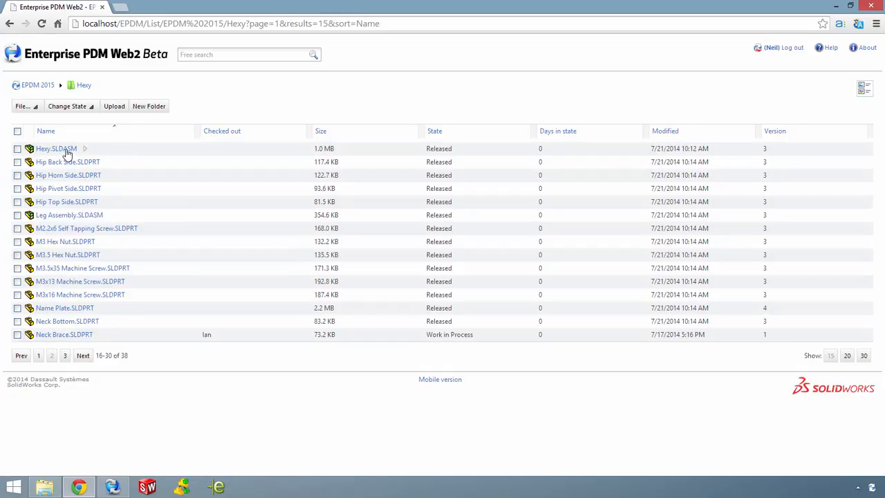
click(56, 148)
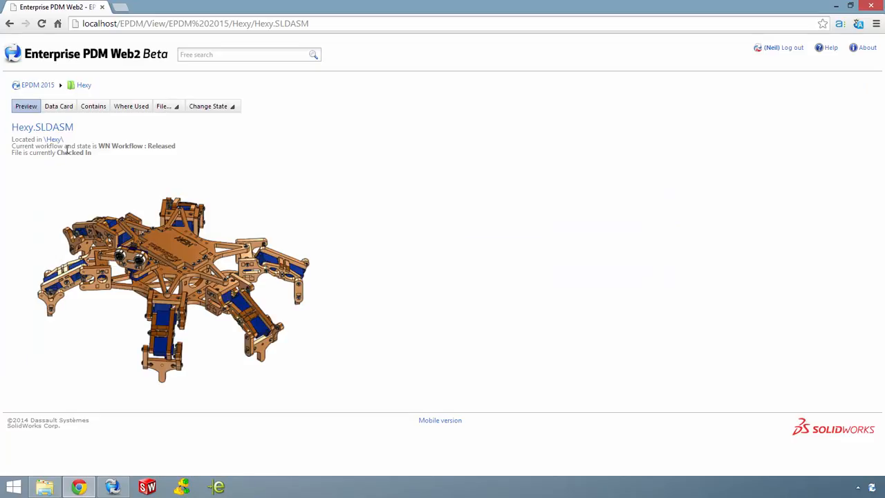
click(58, 105)
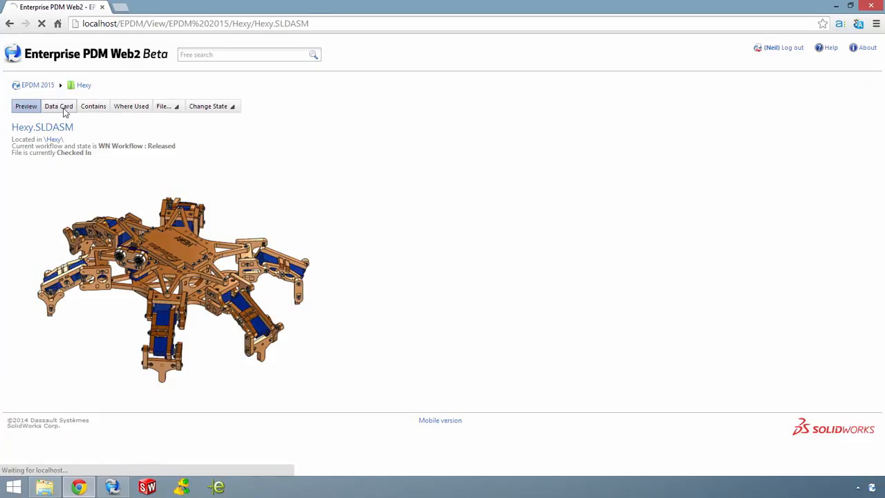
click(58, 106)
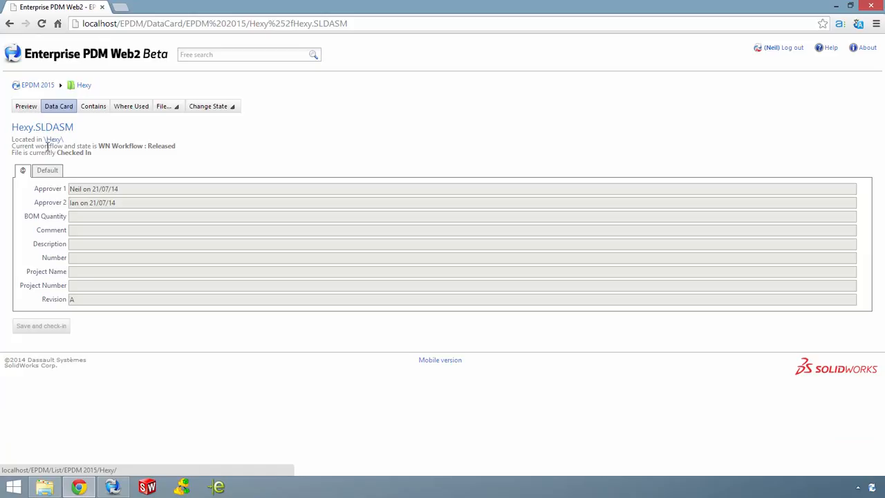
click(47, 170)
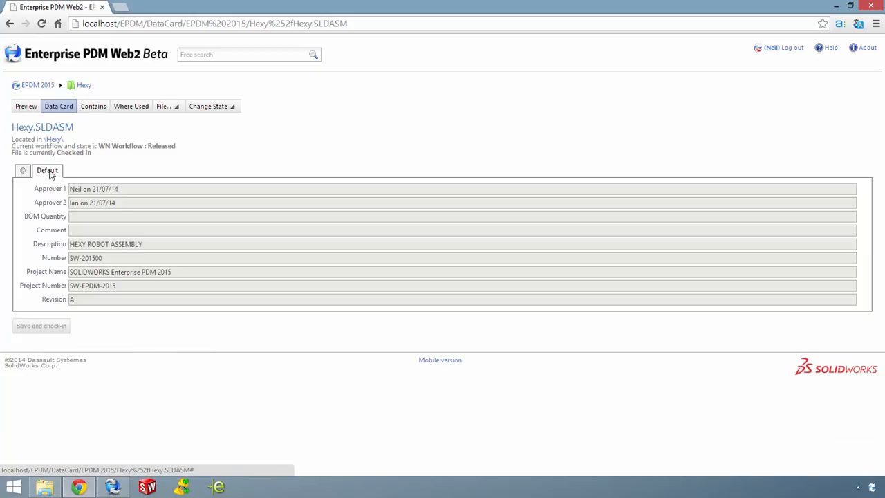
- Change Hexy.SLDASM's state to New Release with the comment 'Needs changes'
click(93, 105)
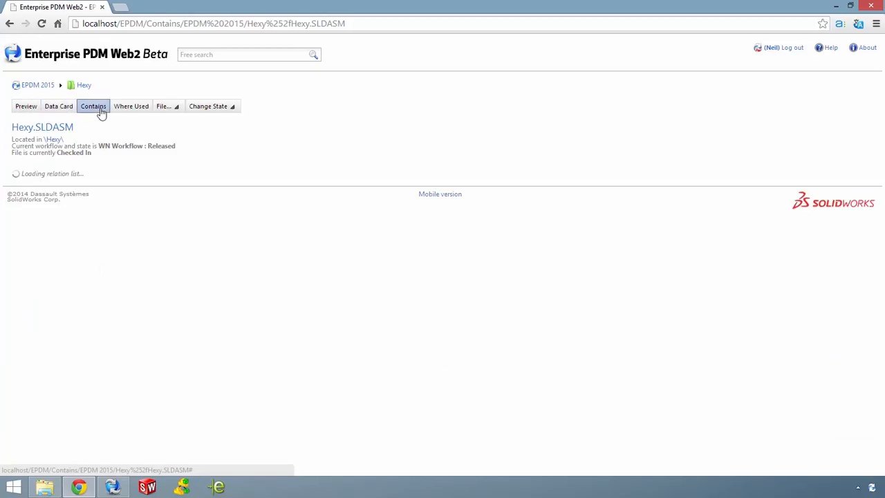
click(93, 106)
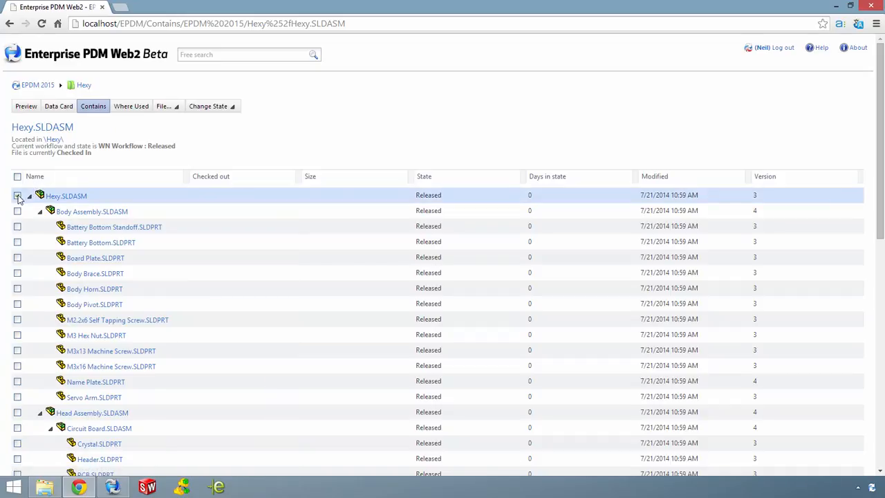
click(165, 106)
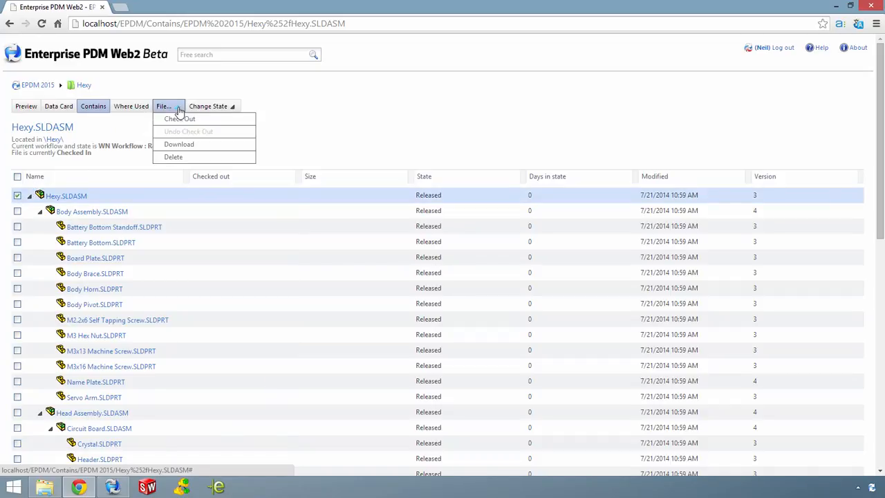
mouse_move(186, 144)
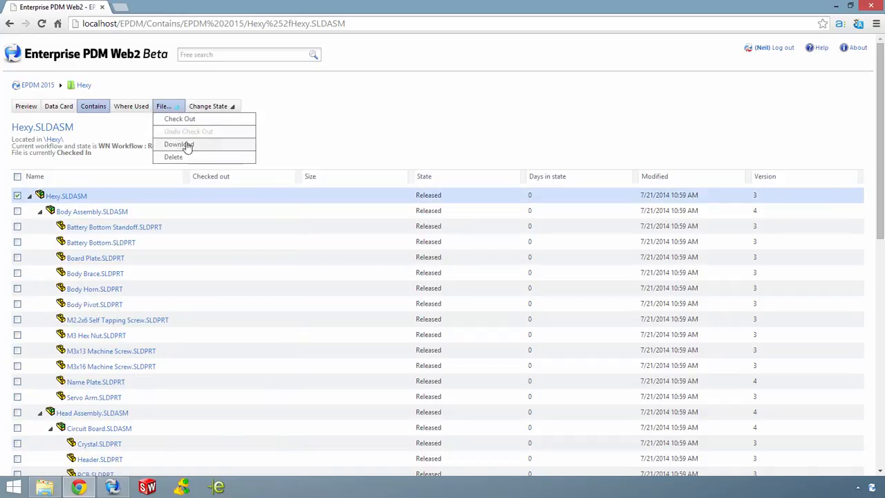
click(208, 106)
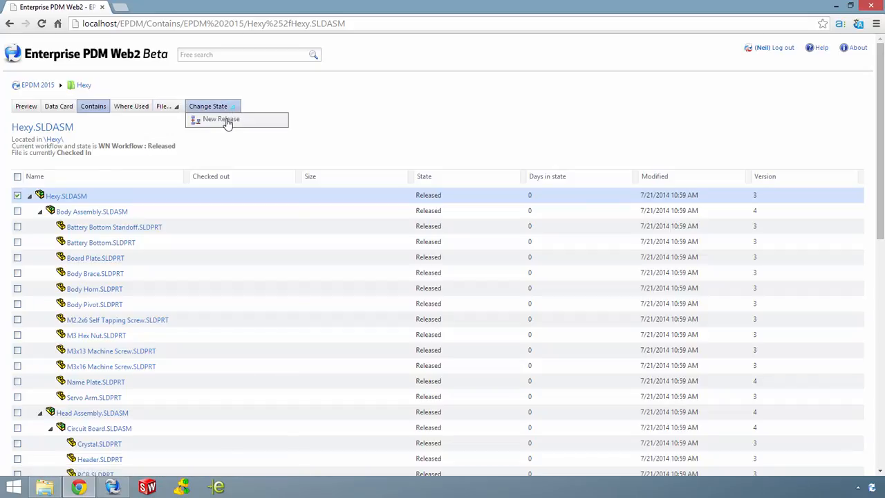
click(221, 119)
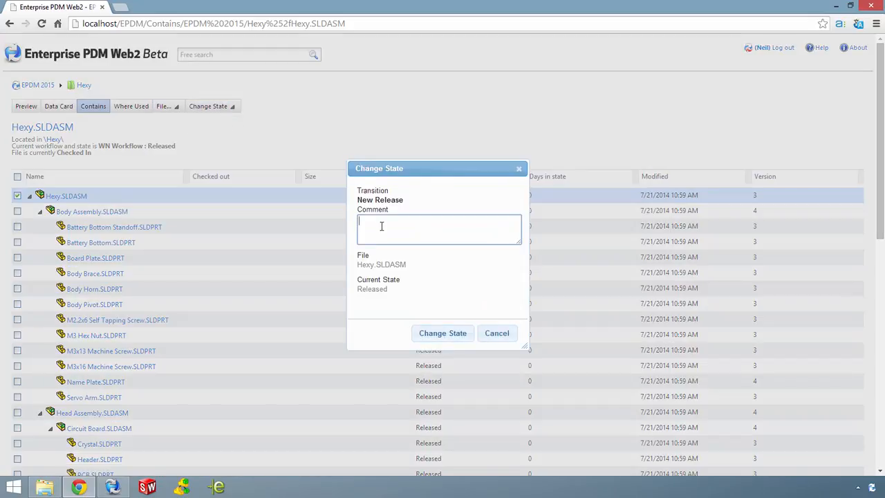
text(Needs changes)
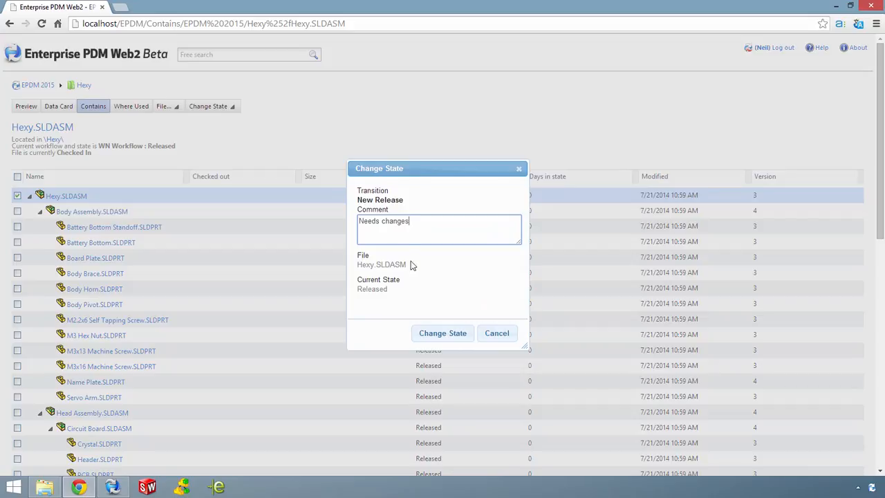
click(442, 333)
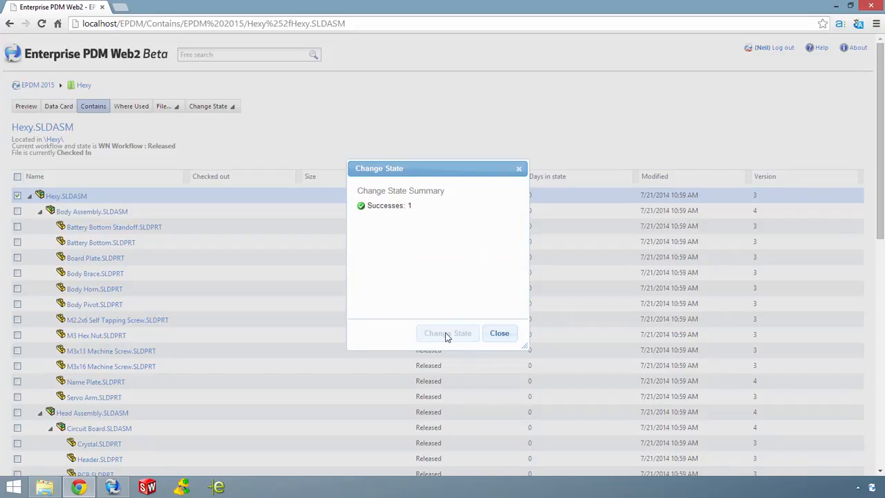
- Close the change state summary and switch Web2 to the mobile site
click(499, 332)
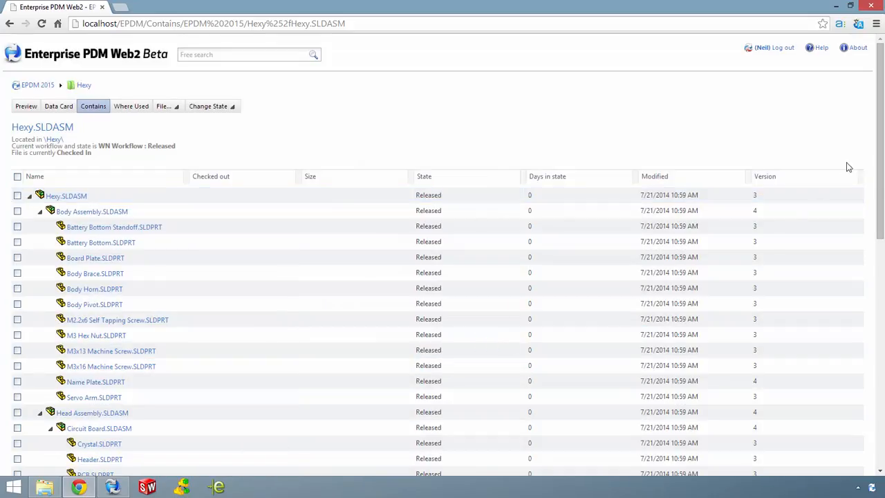
scroll(down, 3)
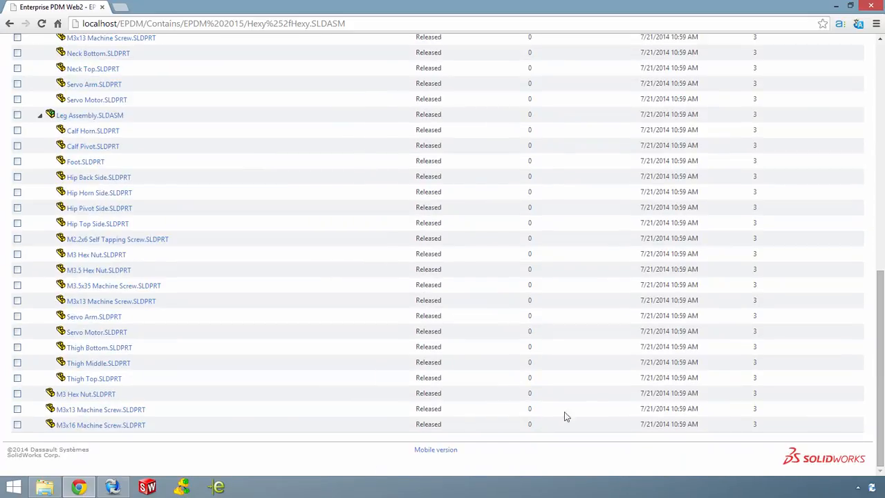
click(435, 450)
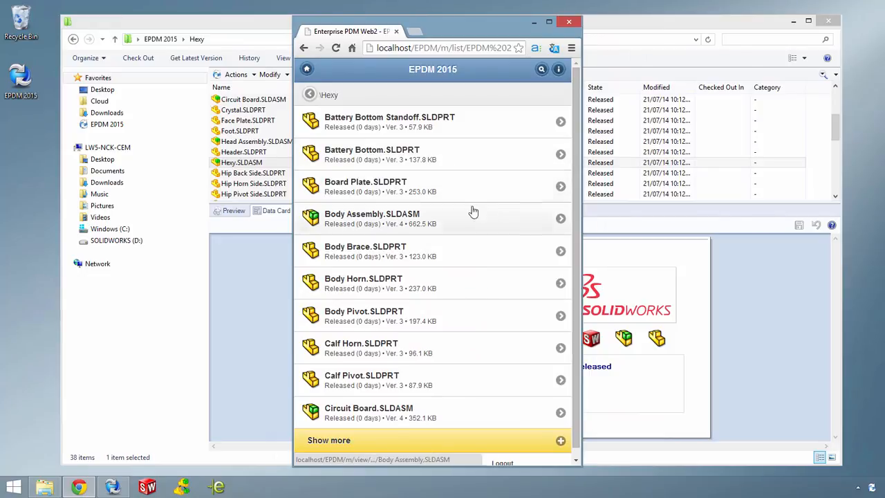
- Open Body Assembly.SLDASM's mobile details page, showing Released state, version 4 and preview
click(372, 218)
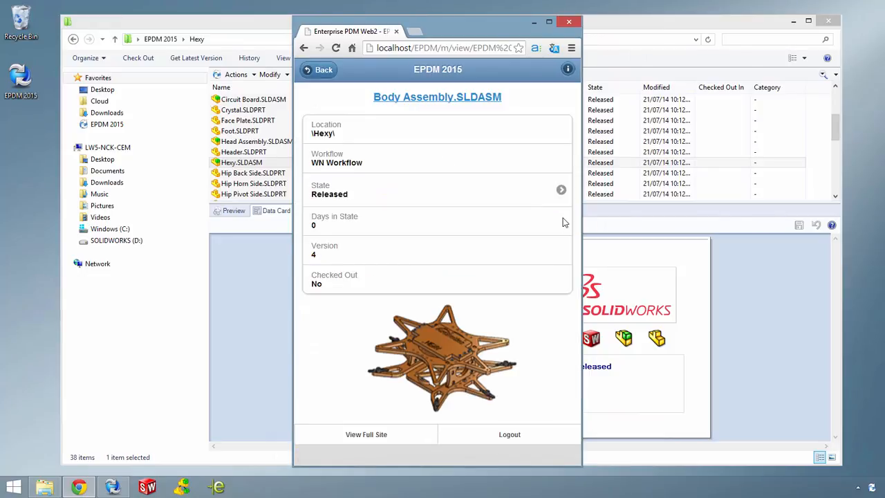